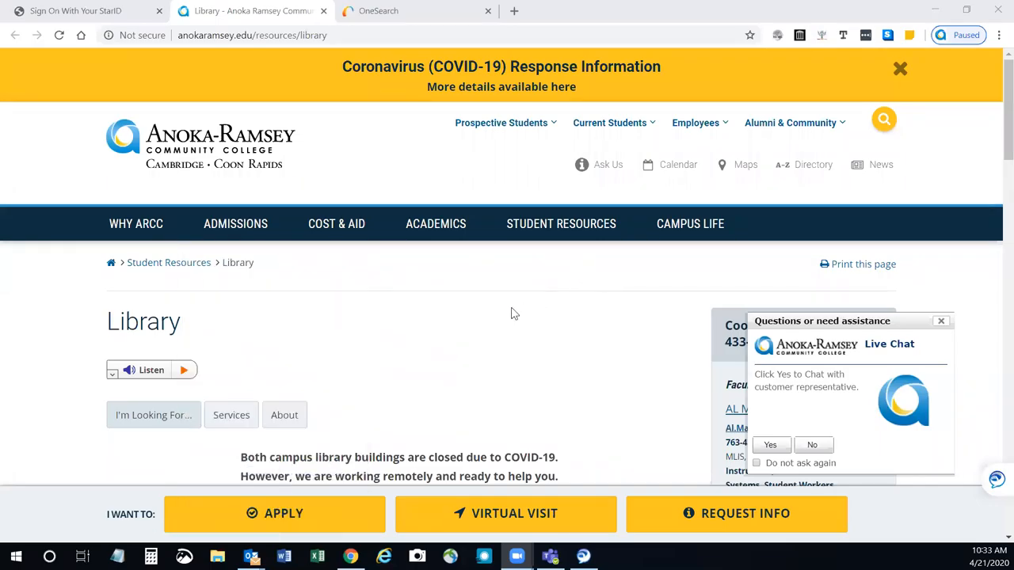
Reach the Opposing Viewpoints database from Pro & Con Sources and sign in with StarID.
scroll("down", 3)
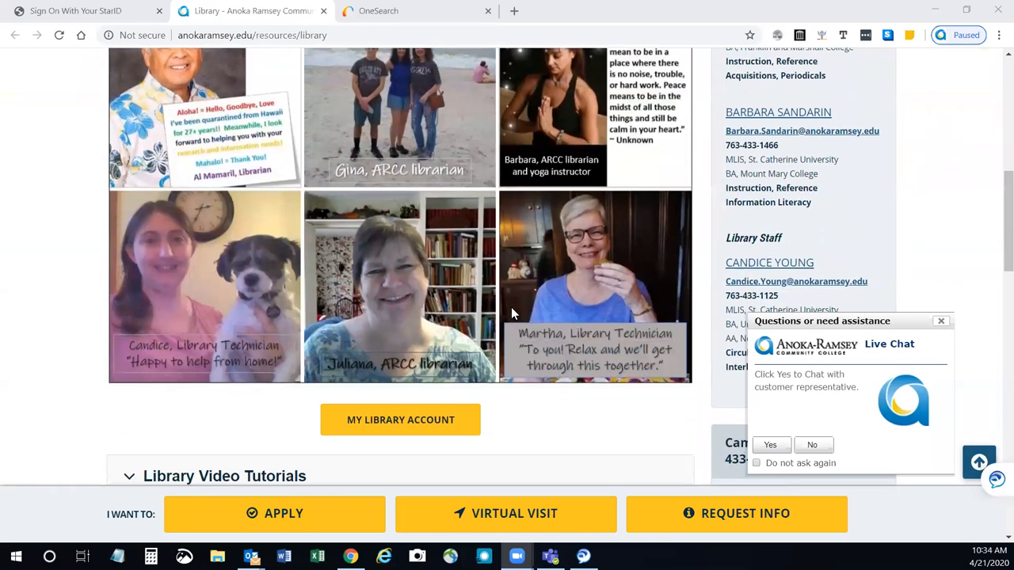
scroll("down", 3)
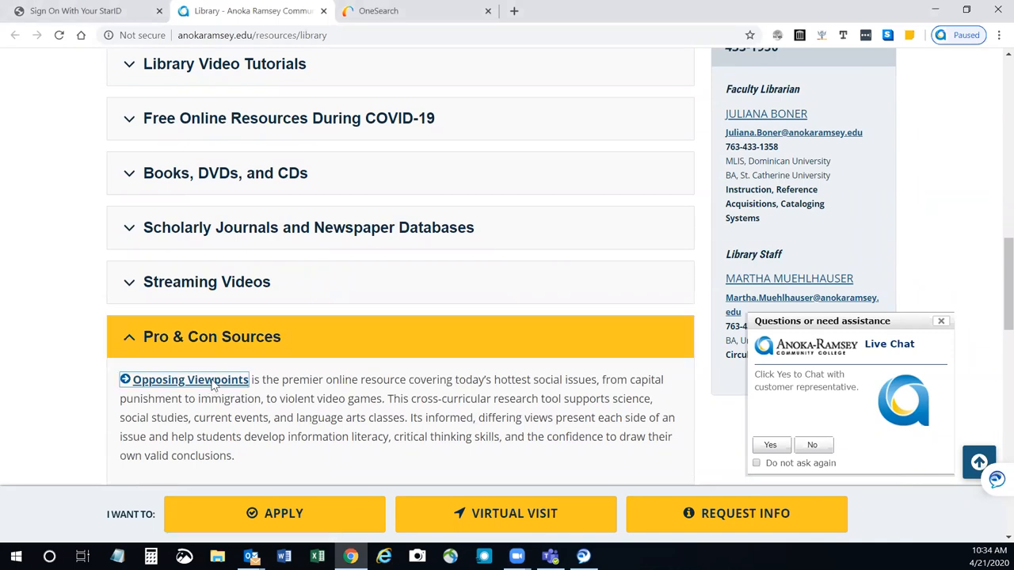
left_click(190, 380)
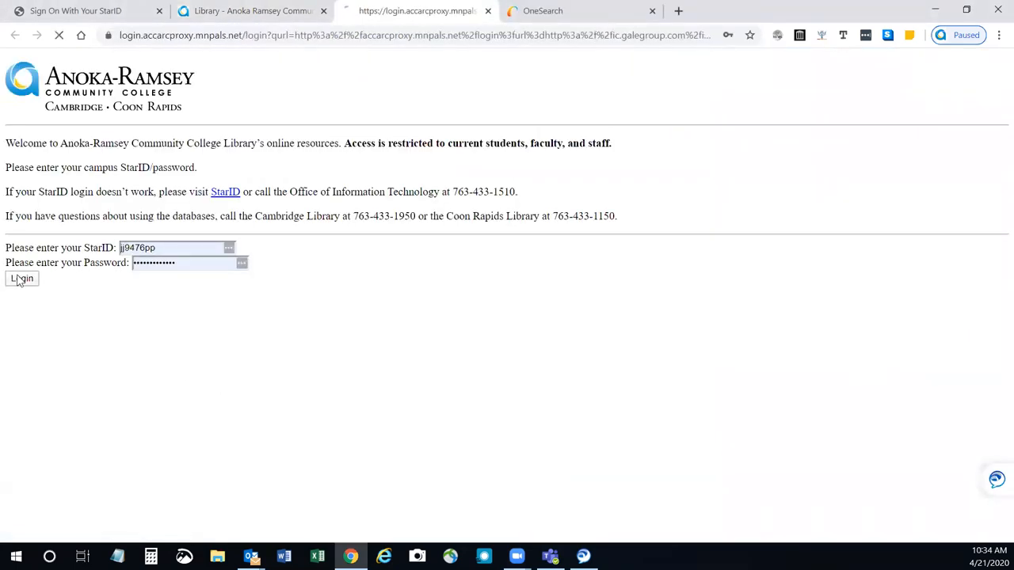
left_click(22, 279)
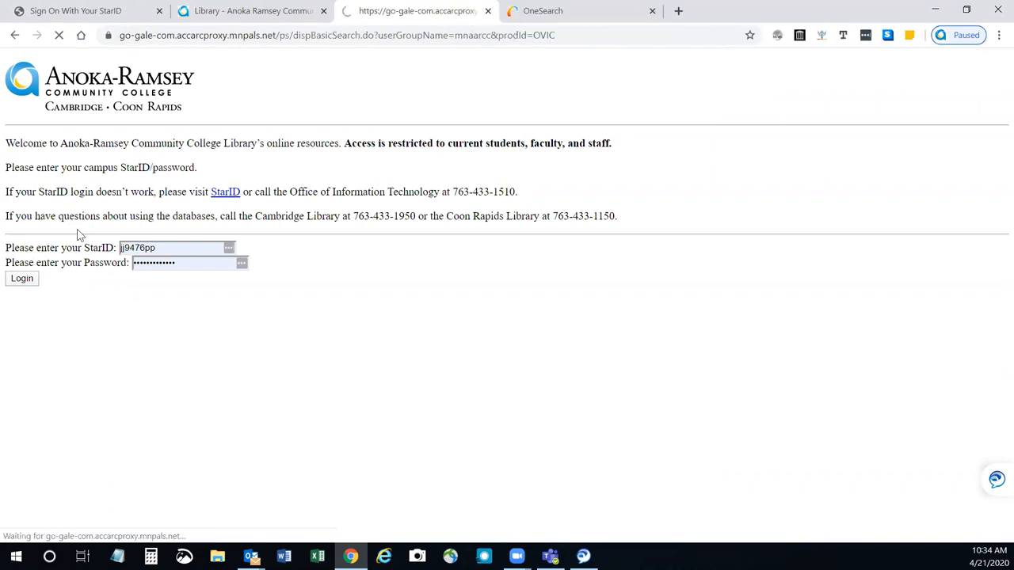
left_click(22, 279)
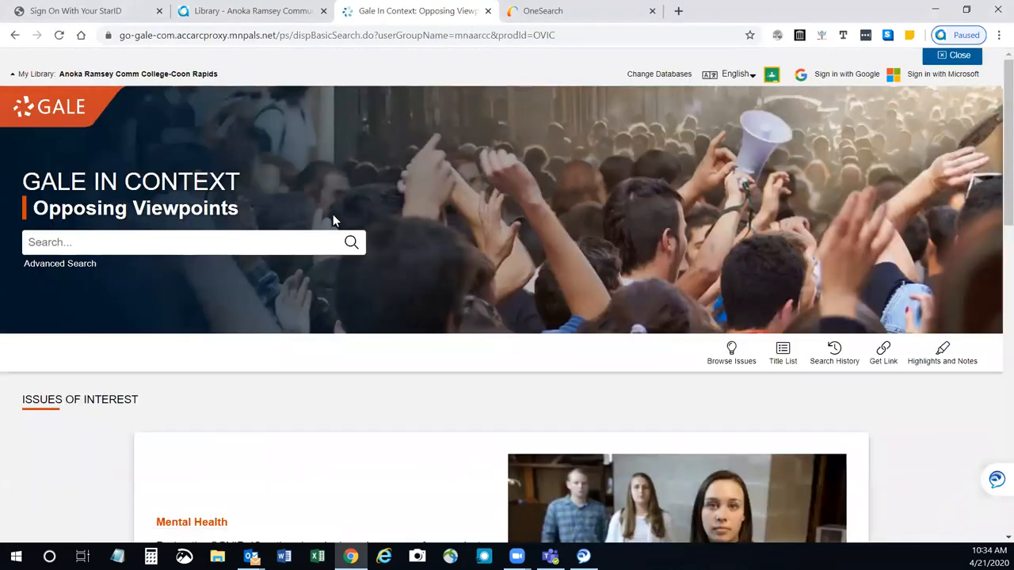
Look over the Gale In Context: Opposing Viewpoints home page.
scroll("down", 3)
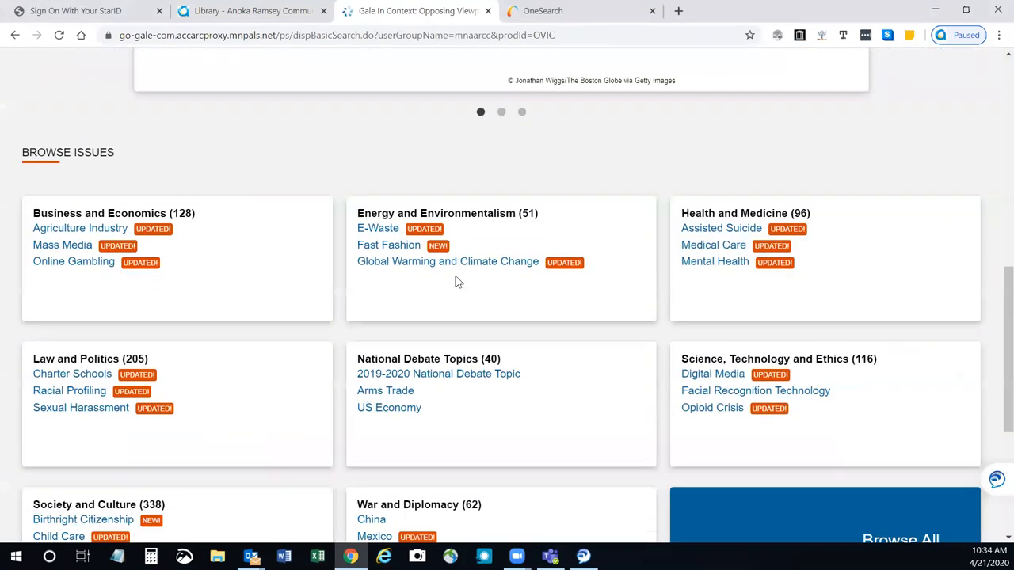
mouse_move(561, 302)
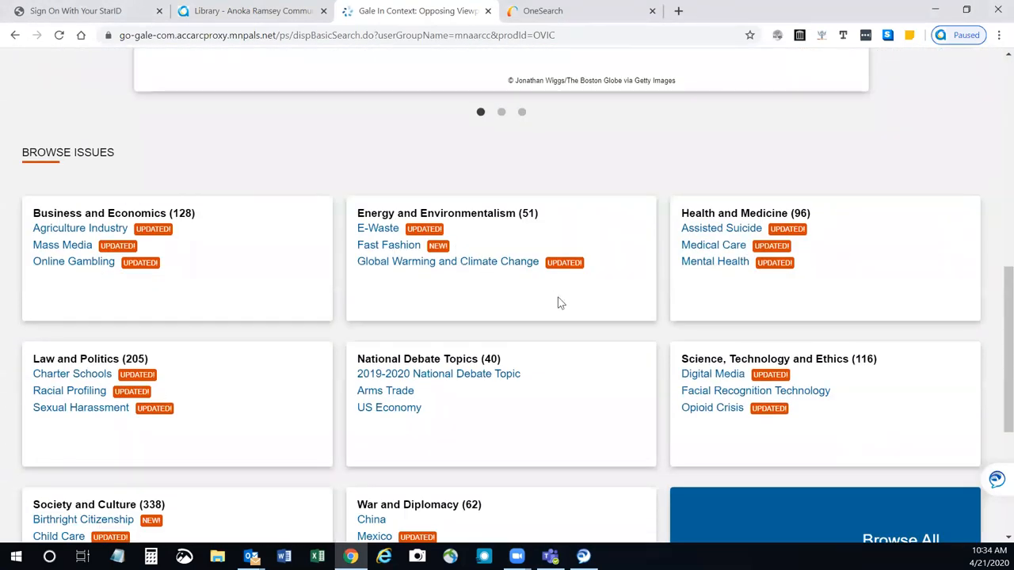
scroll("up", 3)
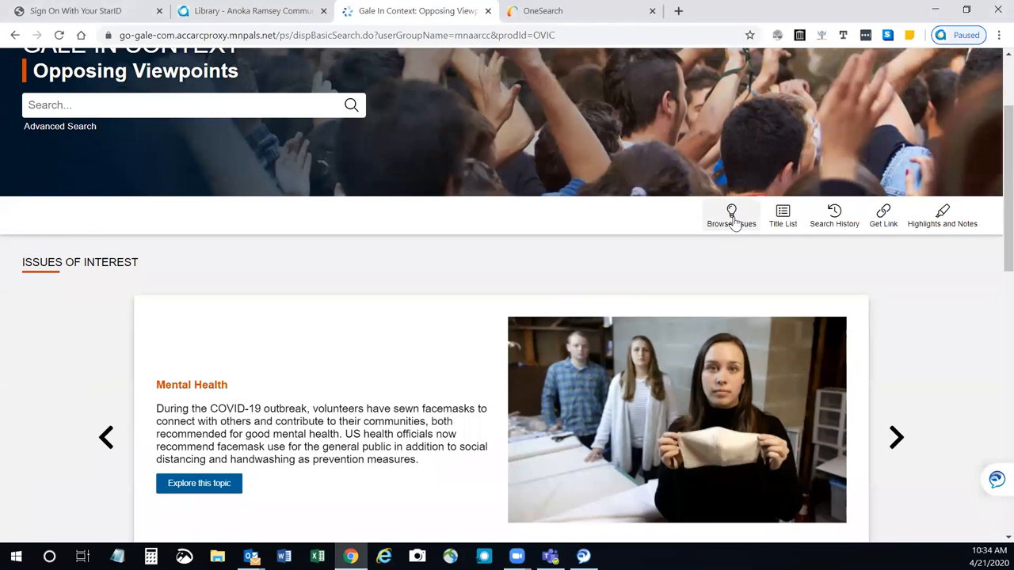
Go through Browse Issues to the Plastic Waste issue page and view its overview.
left_click(732, 215)
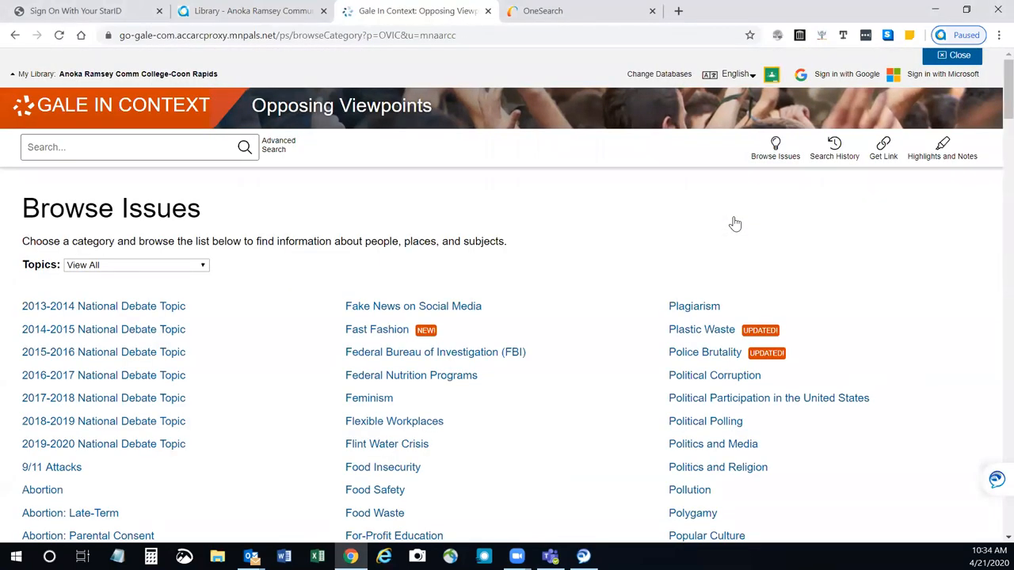
mouse_move(723, 261)
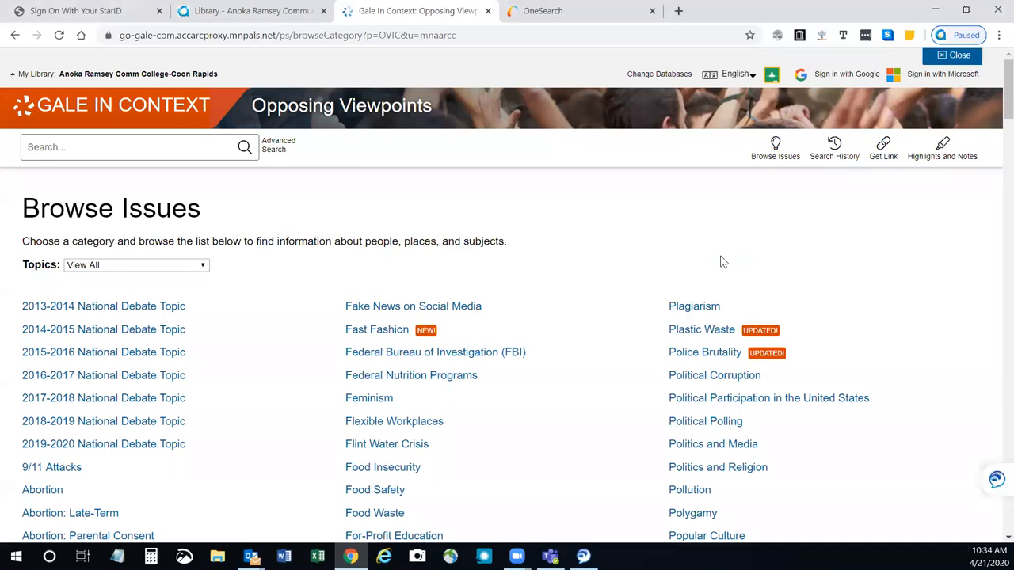
mouse_move(700, 329)
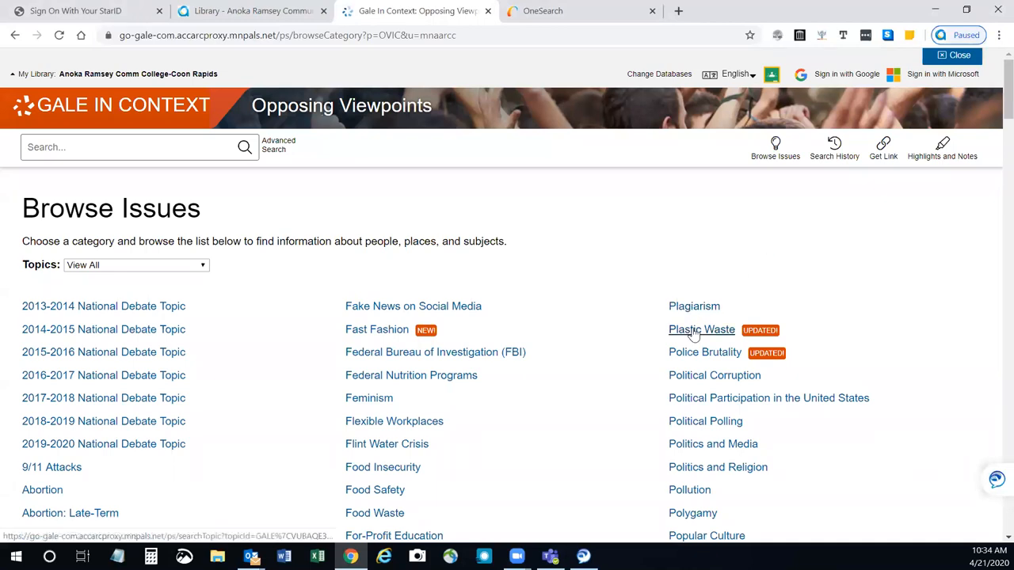
left_click(700, 329)
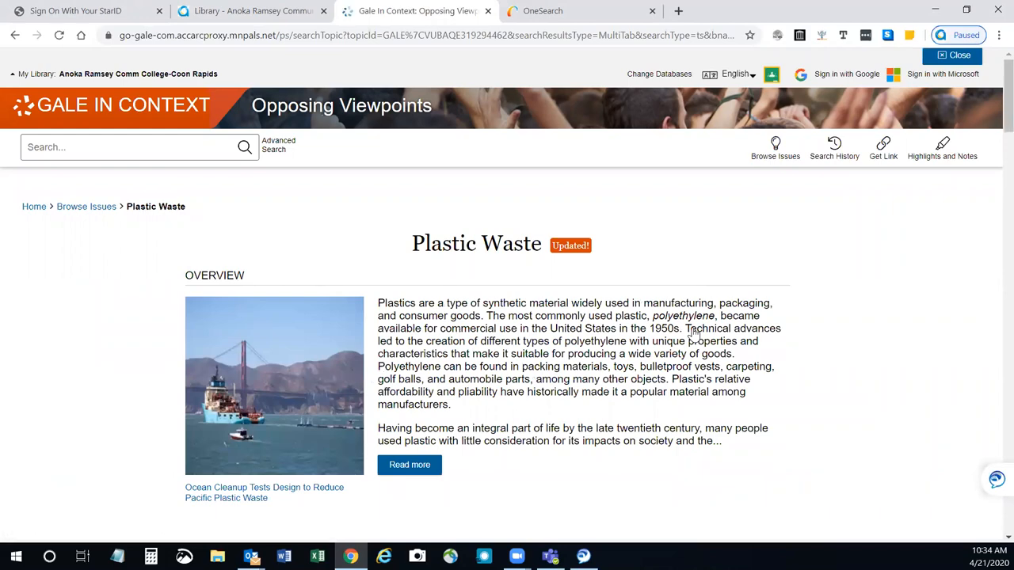
scroll("down", 3)
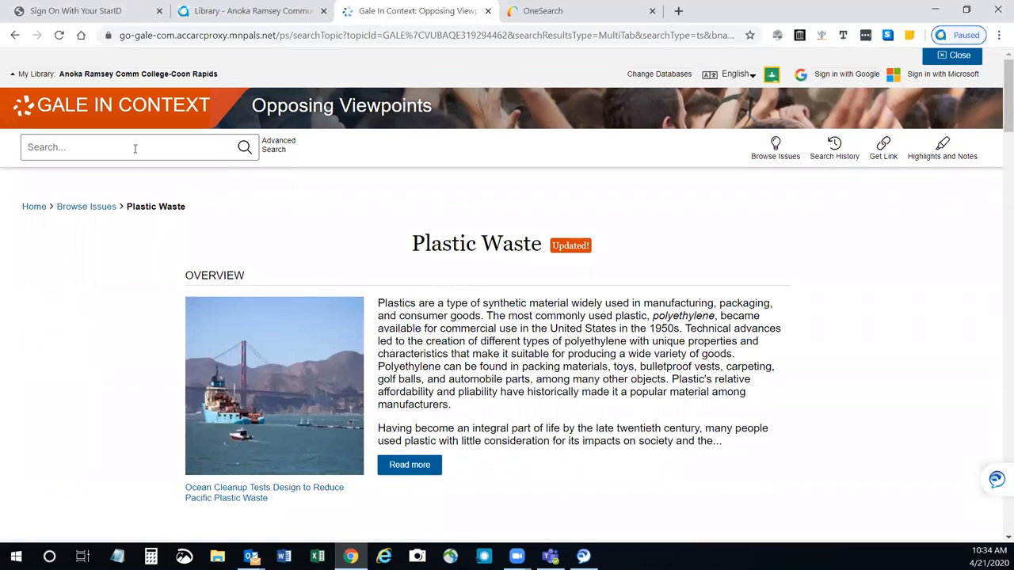
Enter the keyword 'vaping' in the search box.
left_click(125, 147)
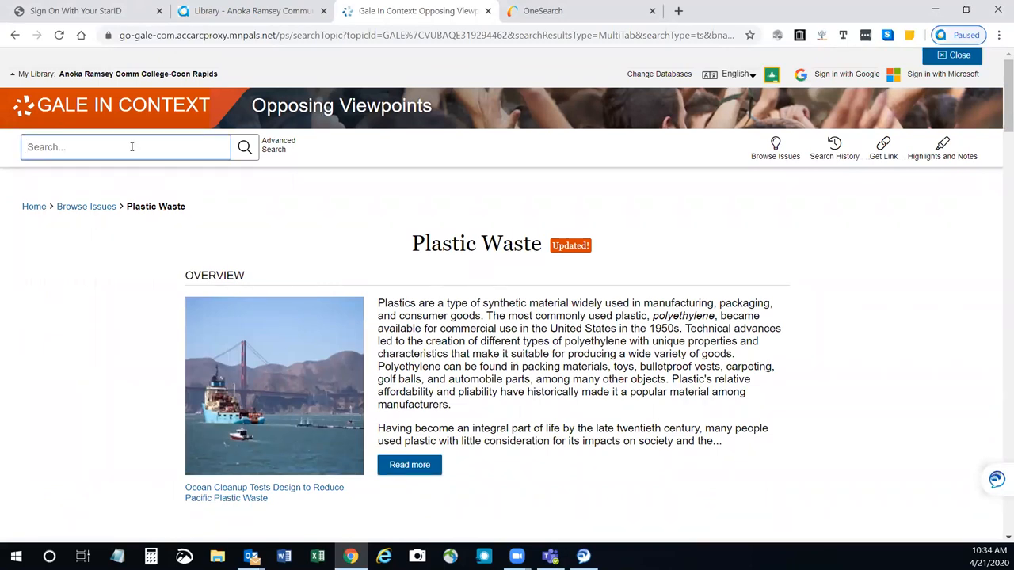
type("vap")
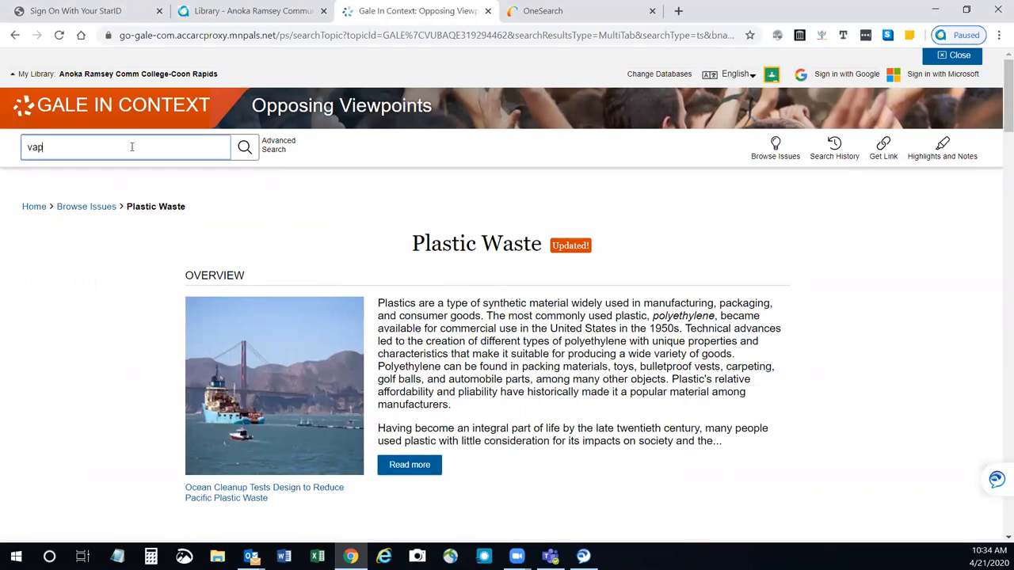
type("ing")
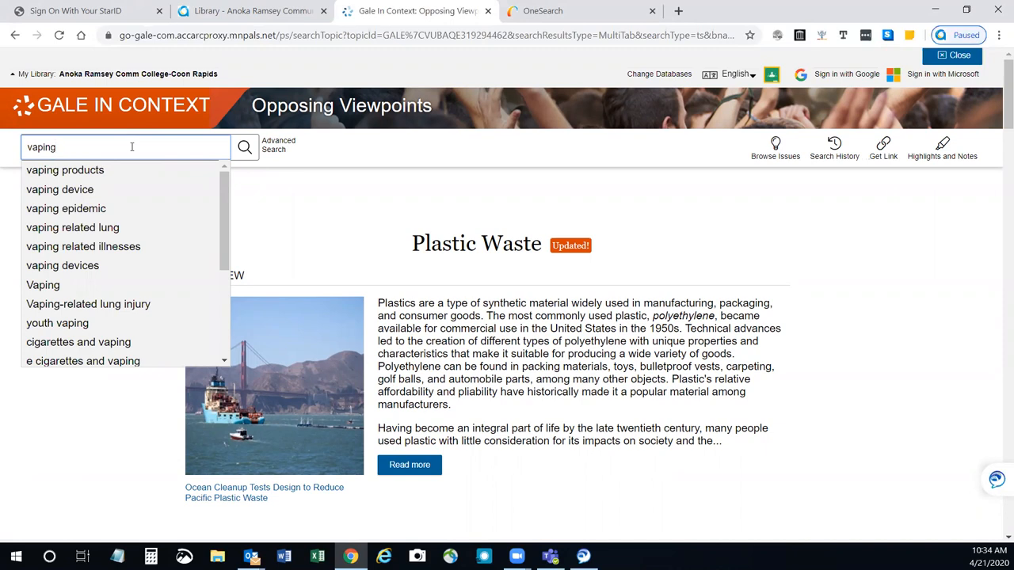
Run the vaping search and review results down to the Viewpoints section.
left_click(244, 148)
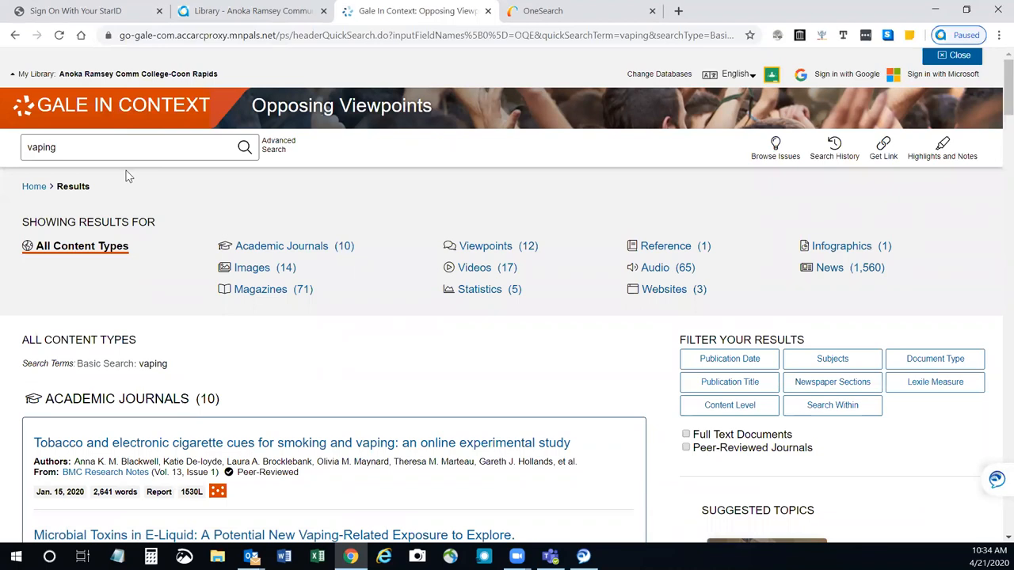
mouse_move(99, 222)
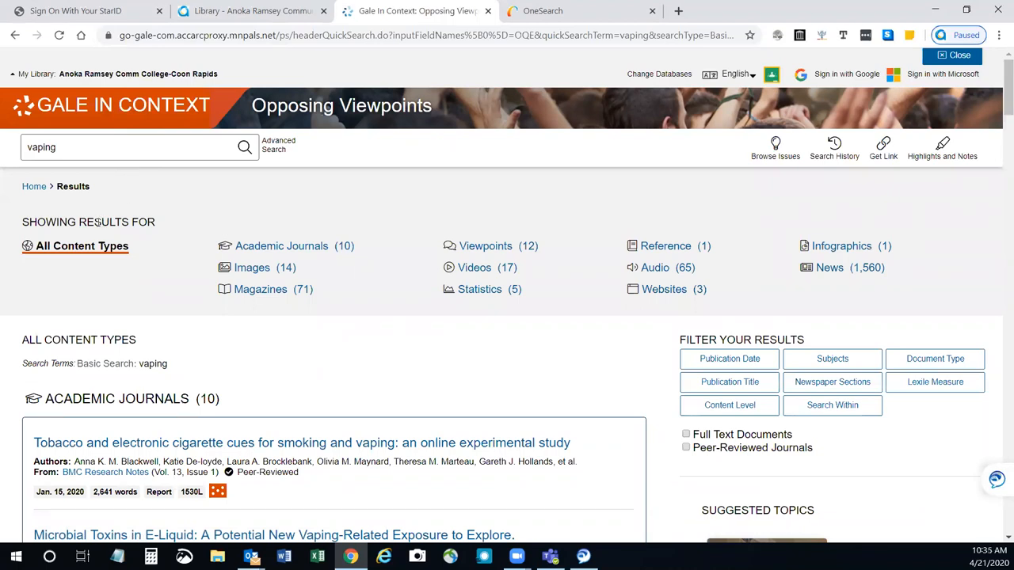
mouse_move(155, 250)
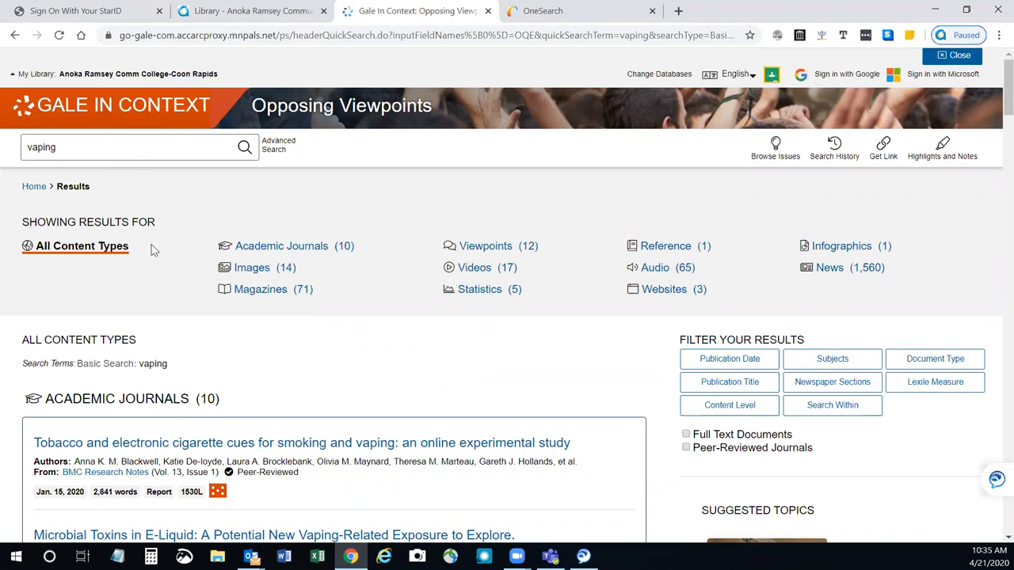
mouse_move(225, 339)
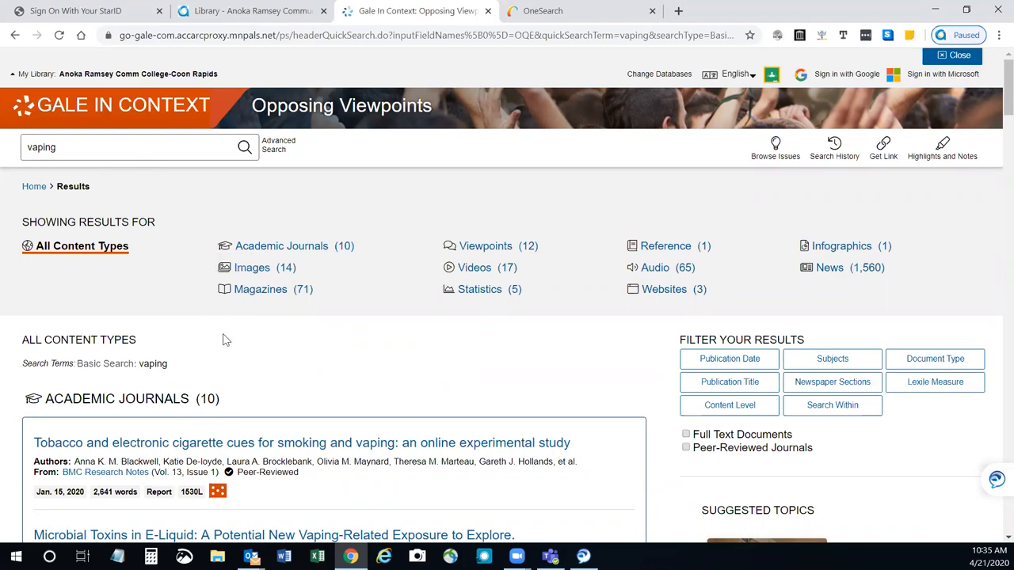
scroll("down", 3)
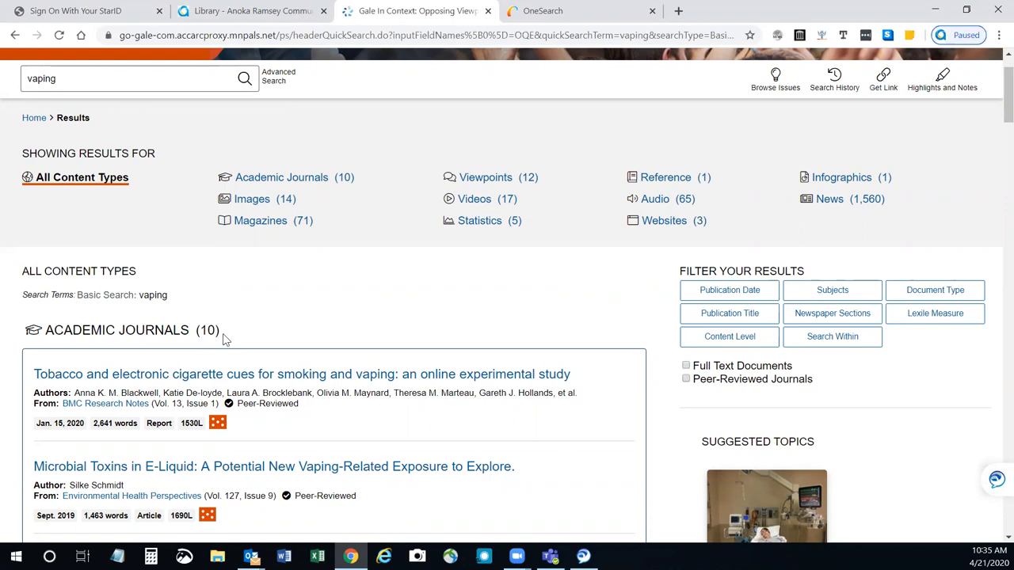
scroll("down", 3)
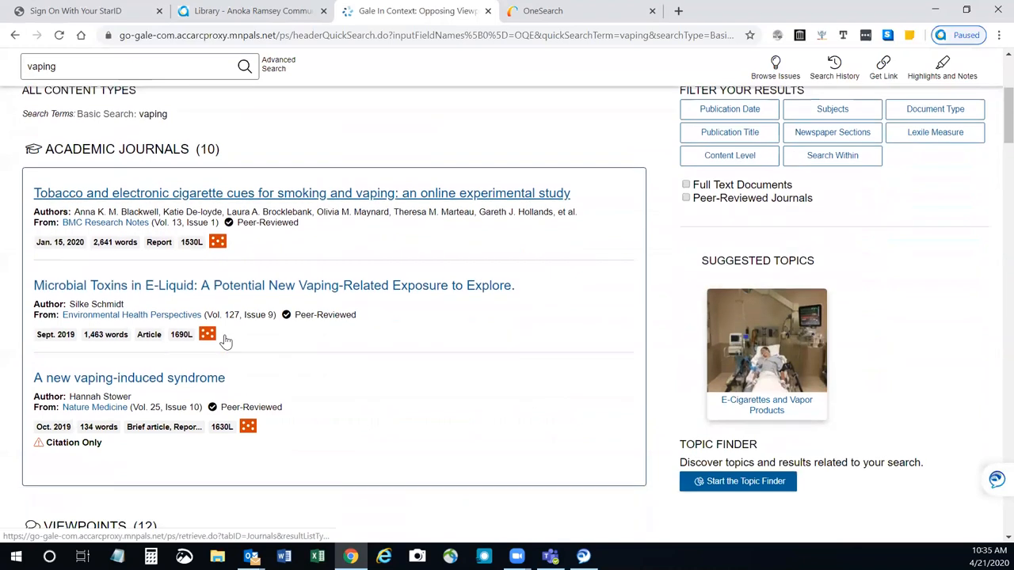
scroll("down", 3)
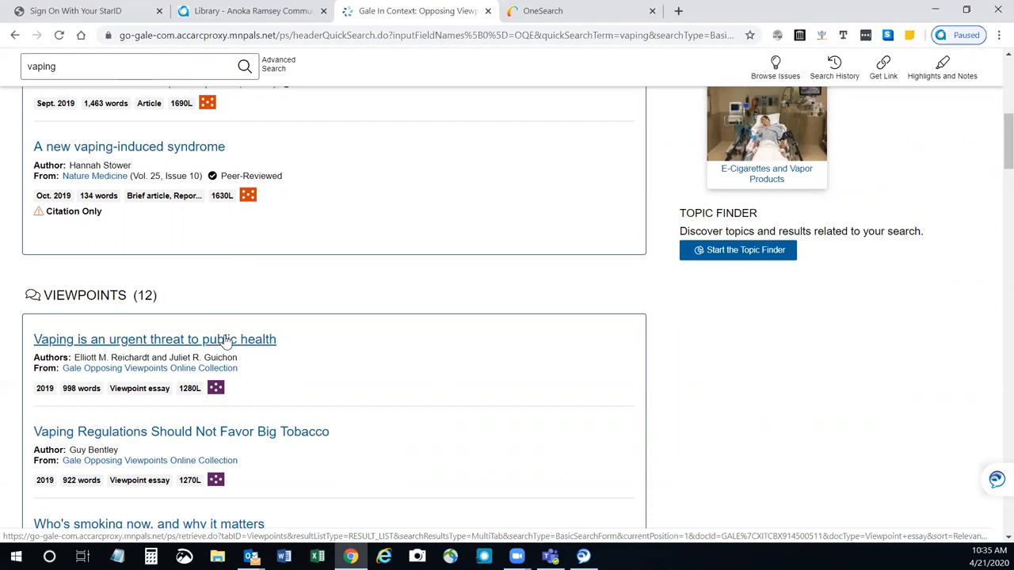
scroll("down", 3)
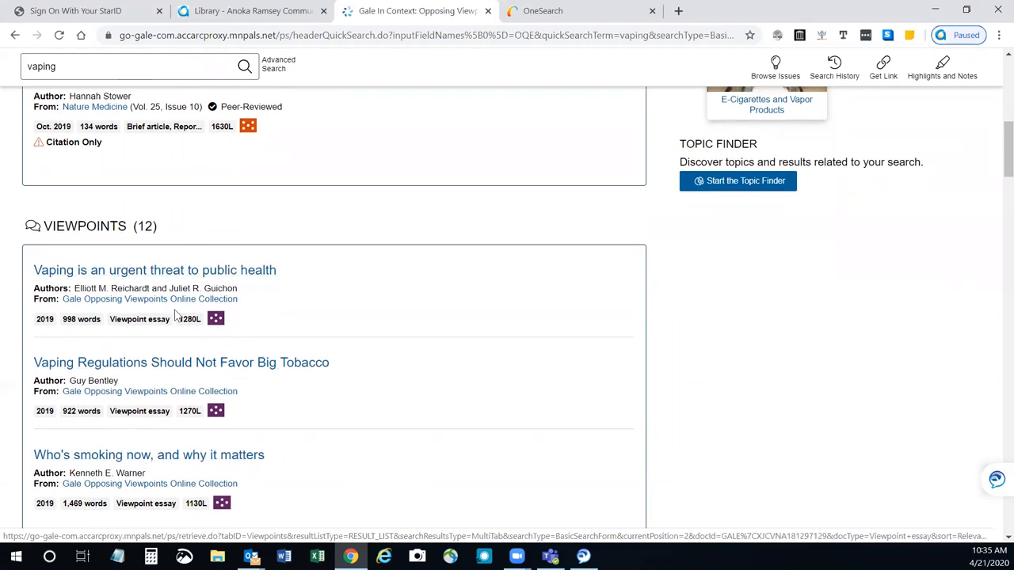
mouse_move(149, 298)
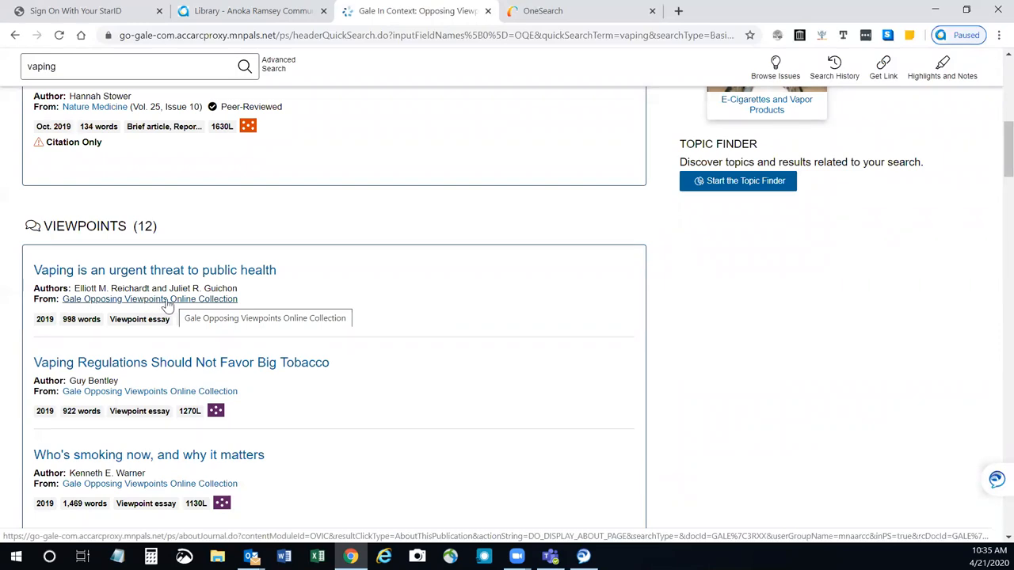
scroll("down", 3)
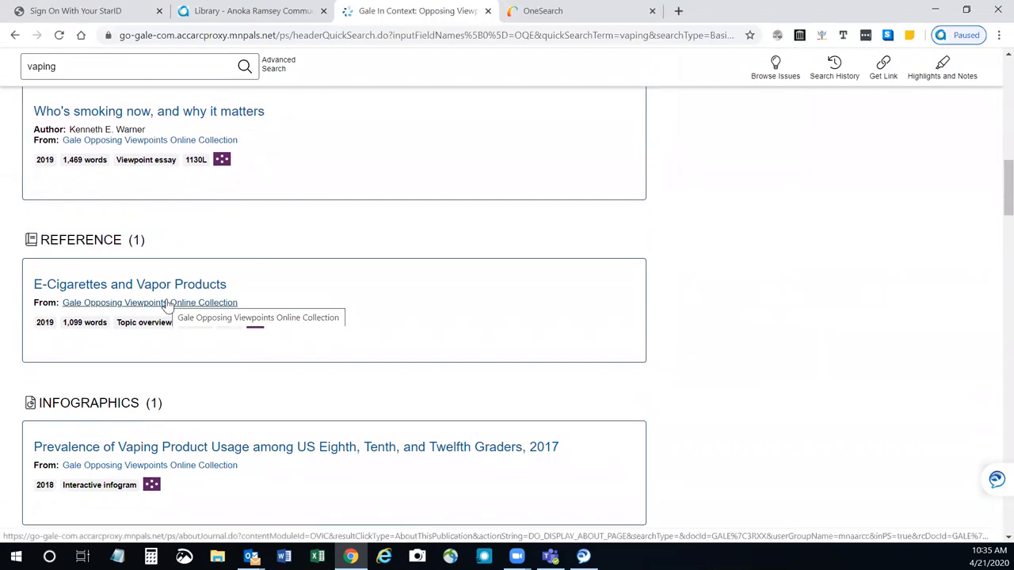
scroll("down", 3)
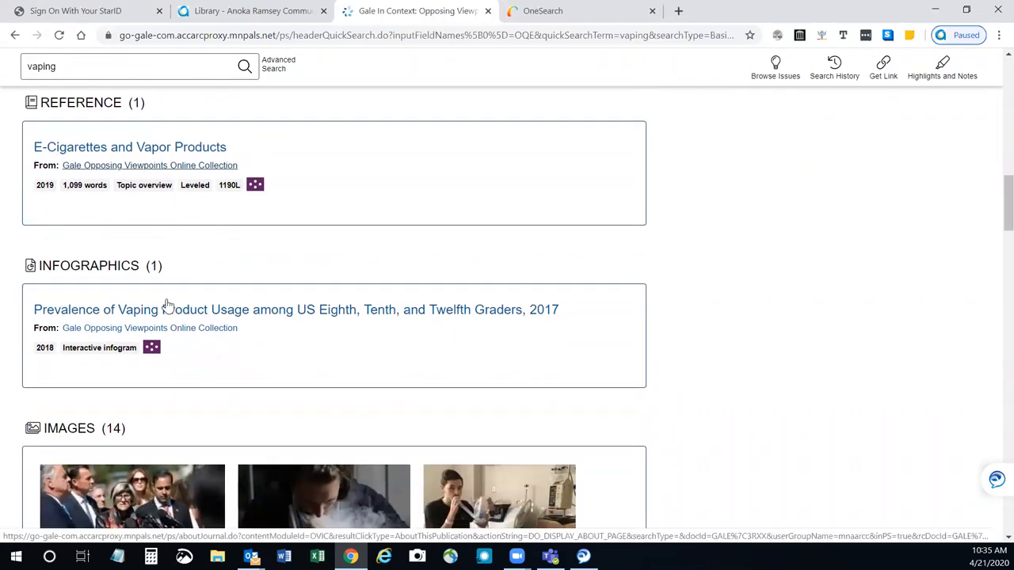
mouse_move(245, 317)
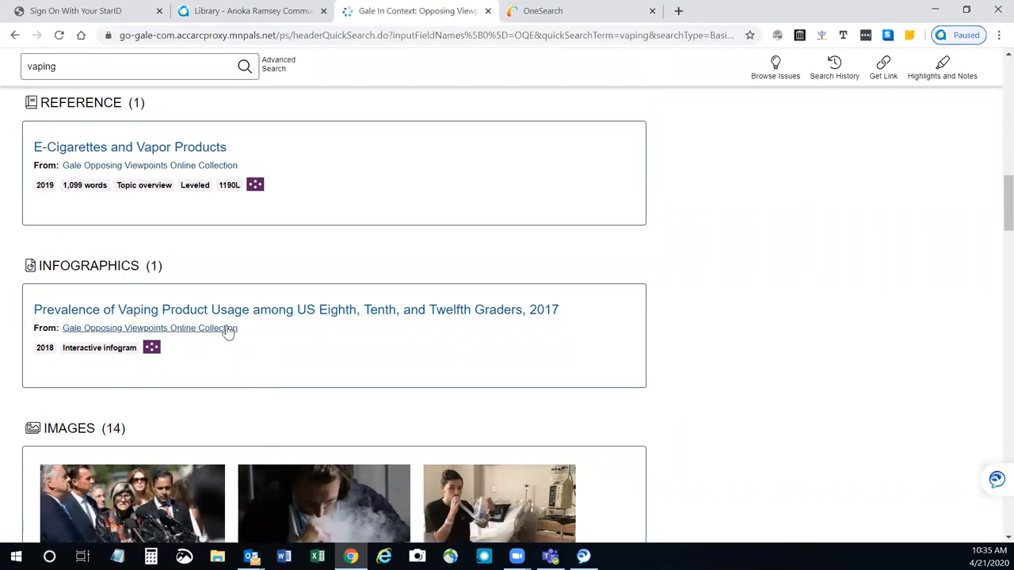
scroll("down", 3)
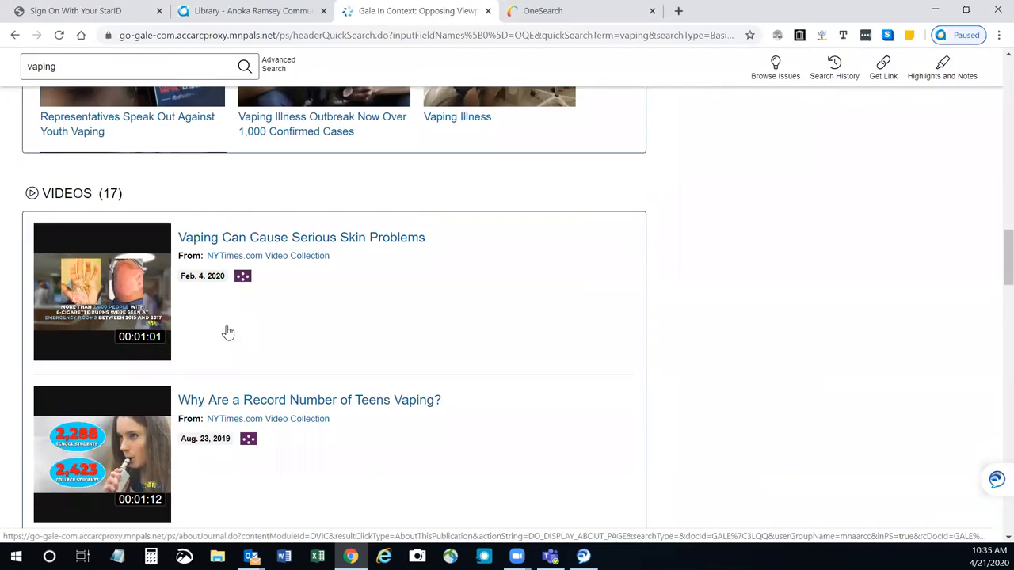
scroll("down", 3)
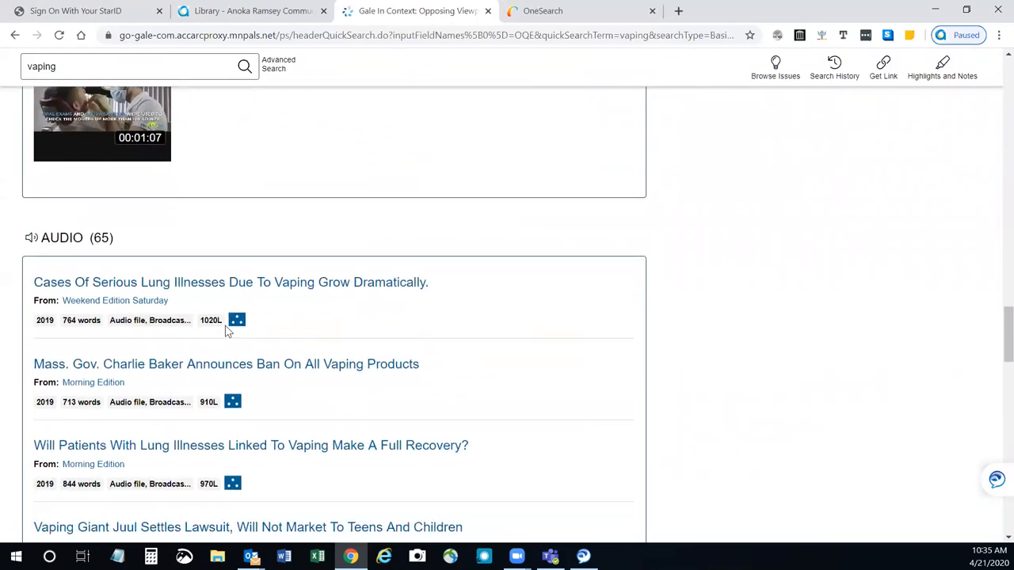
scroll("down", 3)
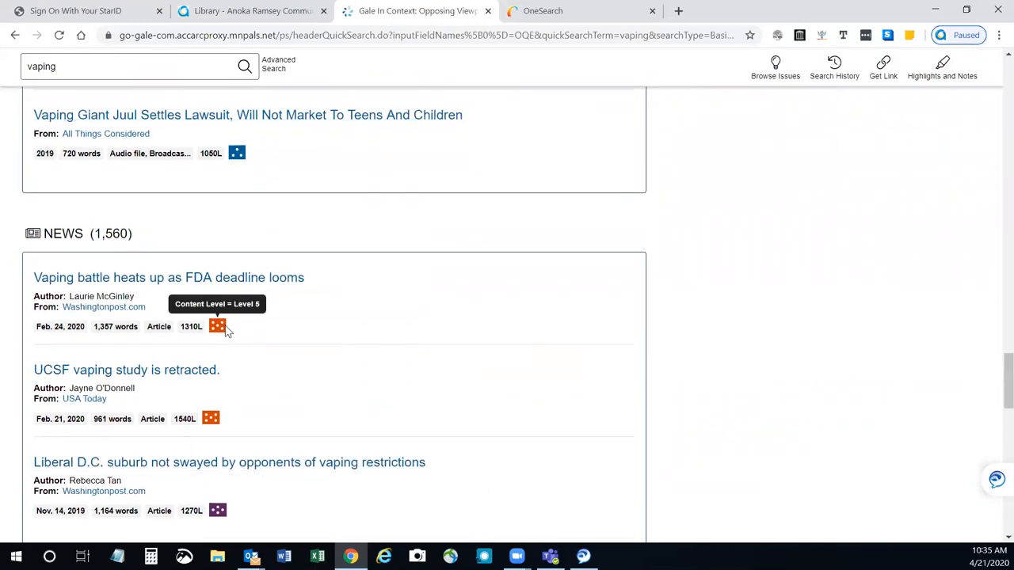
mouse_move(352, 331)
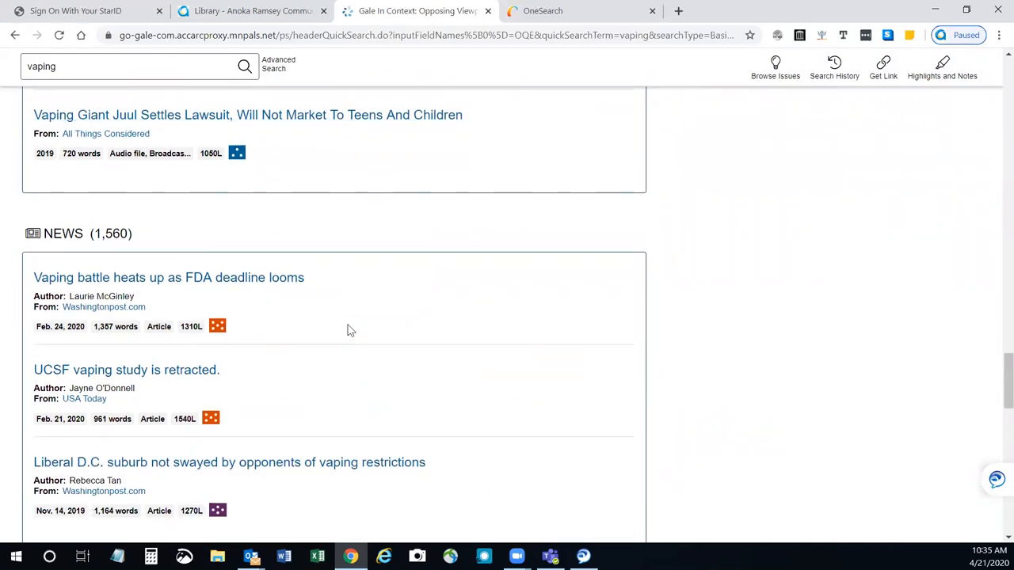
scroll("down", 3)
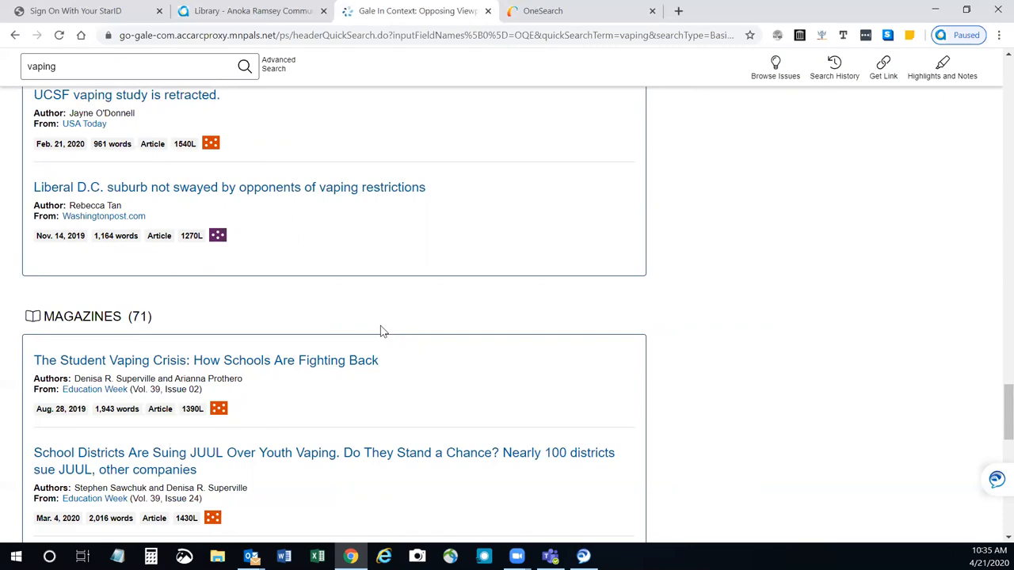
scroll("down", 3)
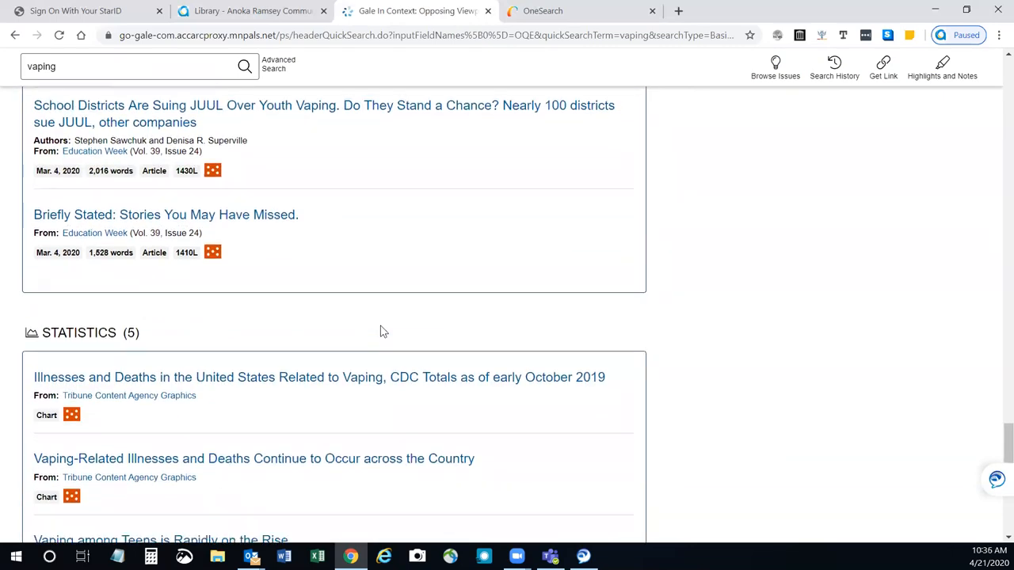
scroll("down", 3)
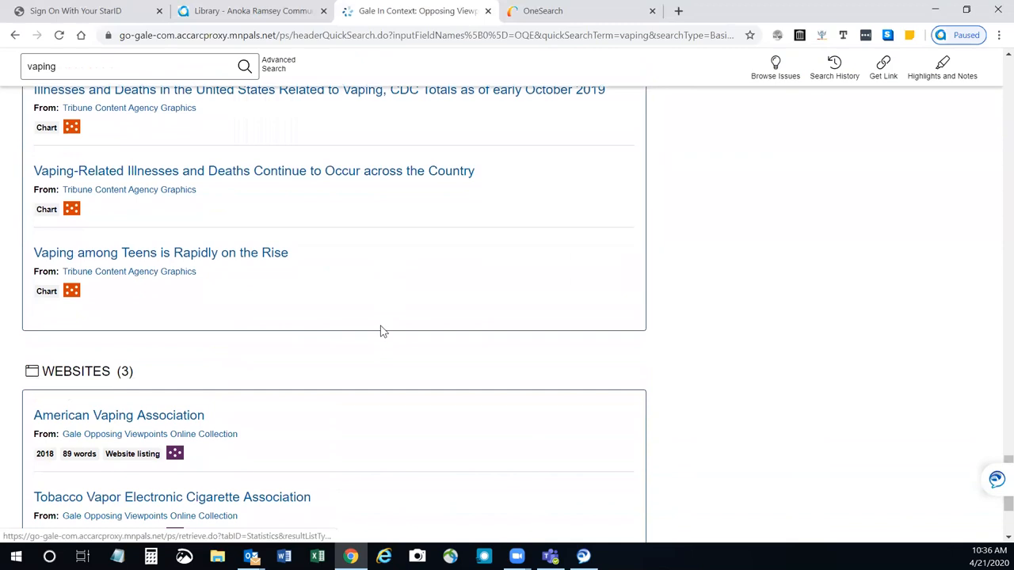
scroll("down", 3)
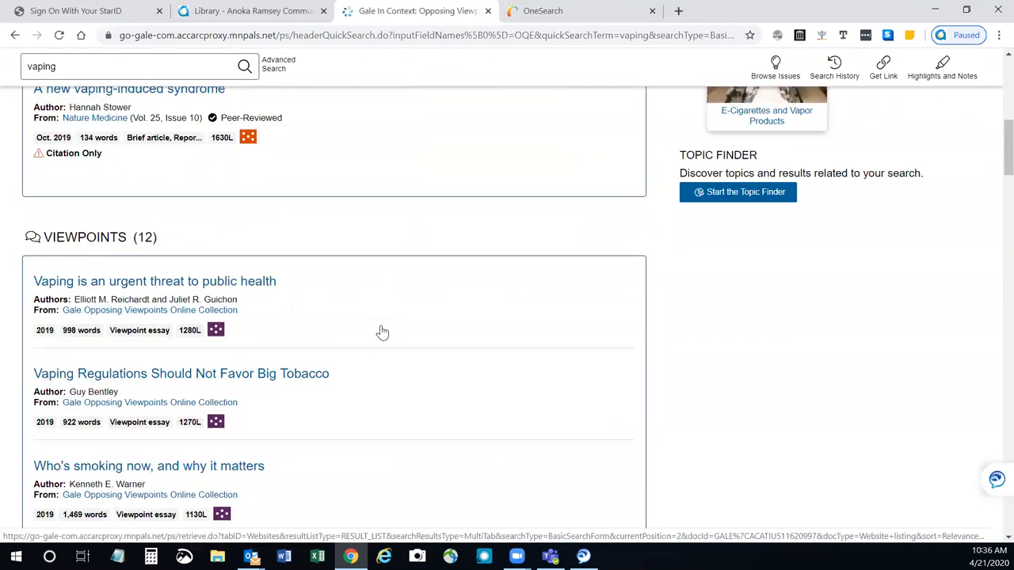
scroll("up", 3)
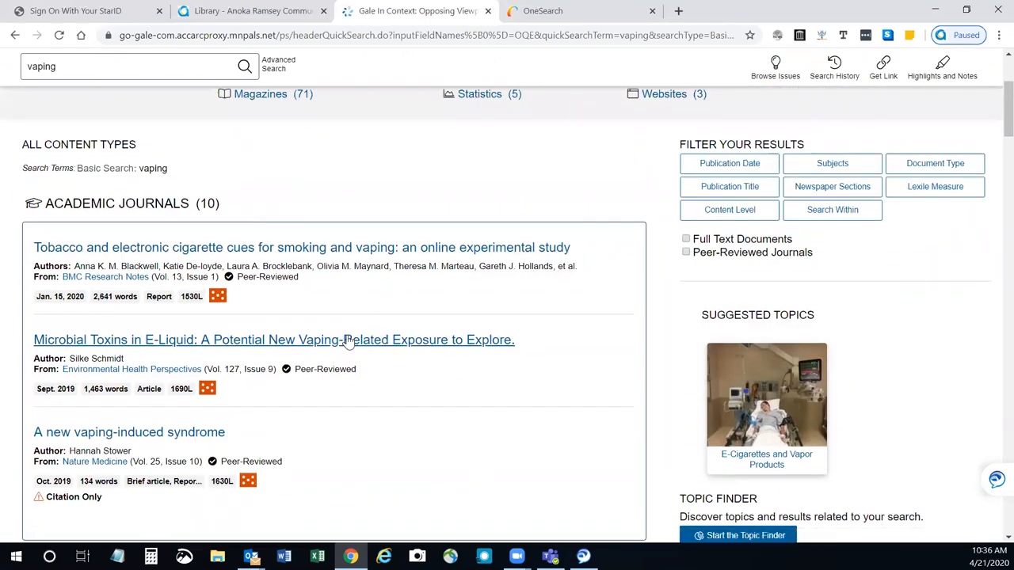
mouse_move(301, 247)
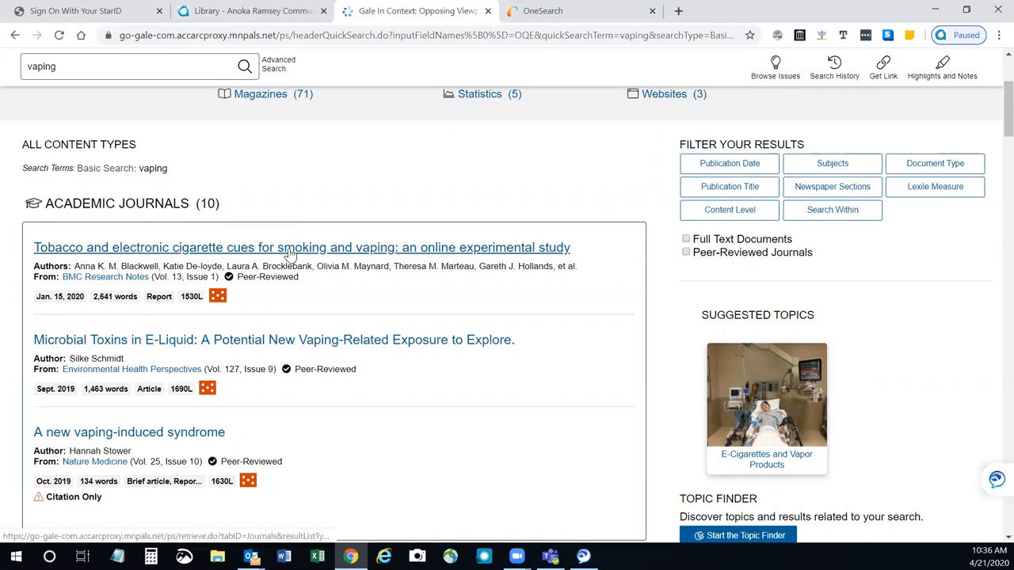
Read through the first Academic Journals result on tobacco and e-cigarette cues, returning to its top.
left_click(301, 247)
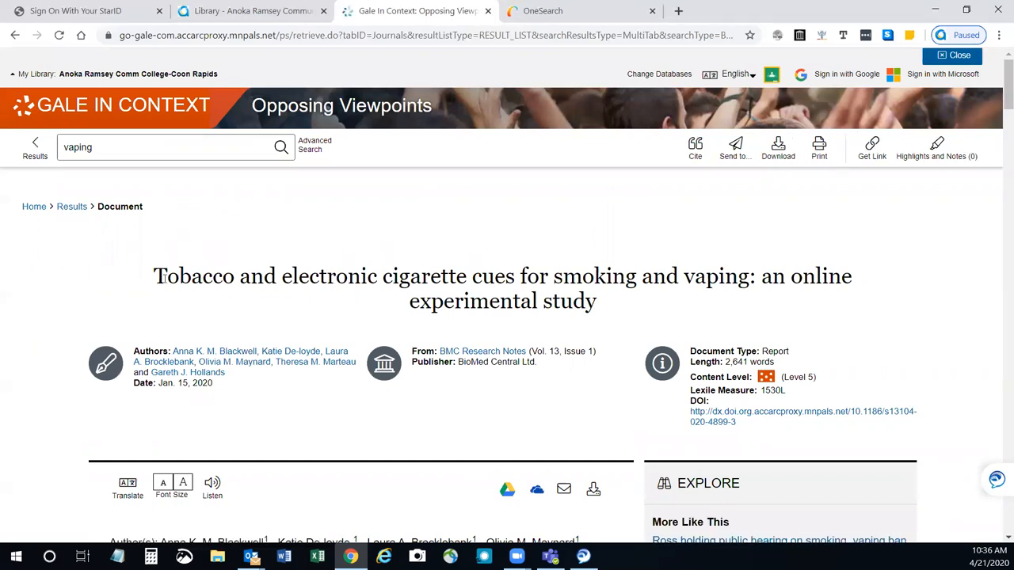
mouse_move(174, 415)
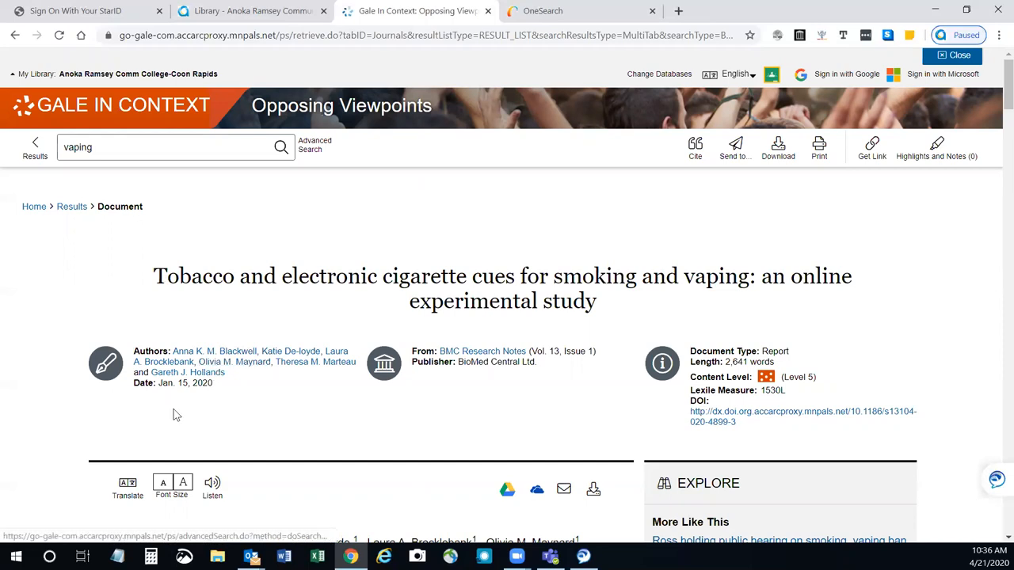
mouse_move(482, 351)
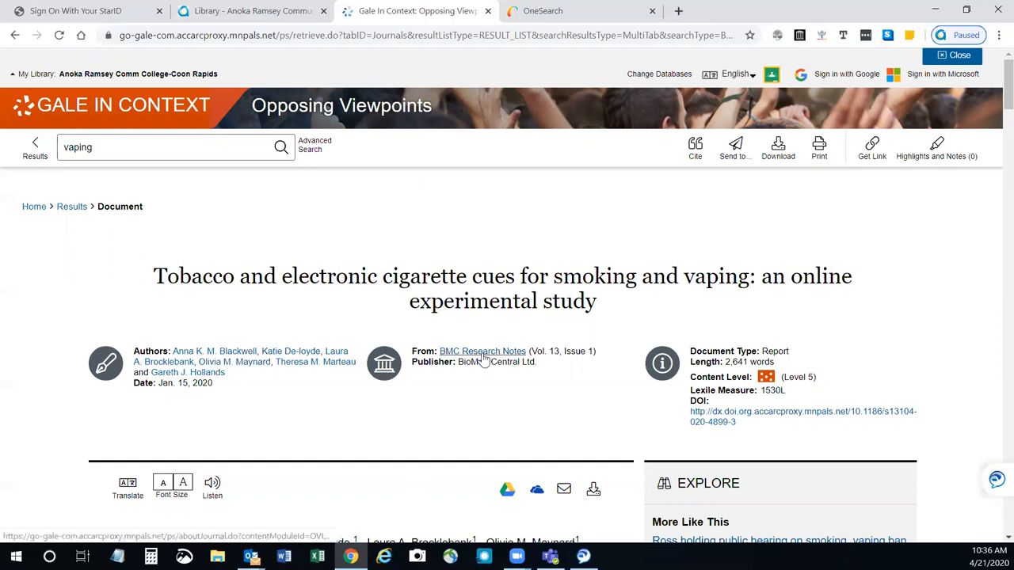
mouse_move(482, 351)
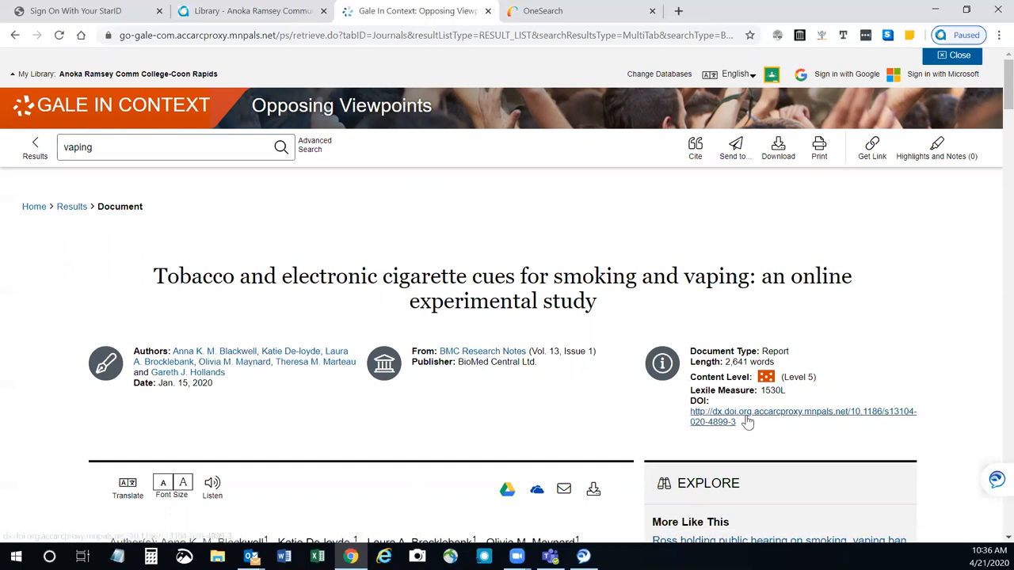
scroll("down", 3)
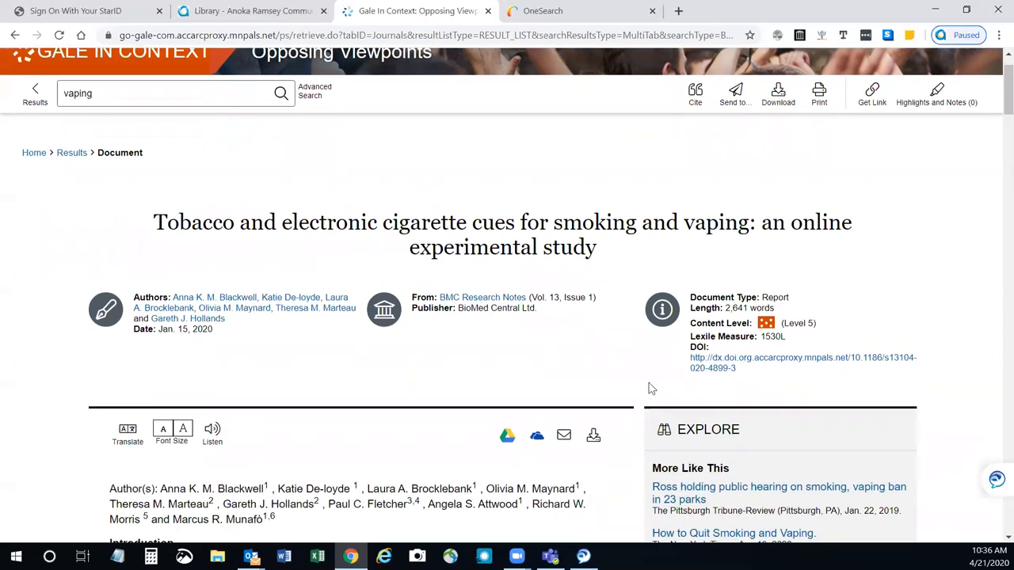
scroll("down", 3)
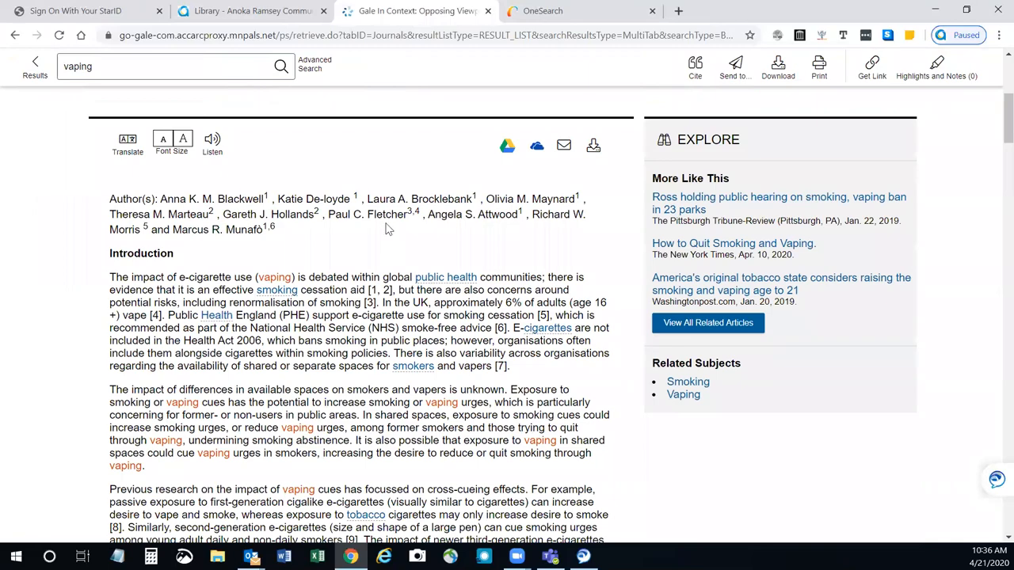
scroll("down", 3)
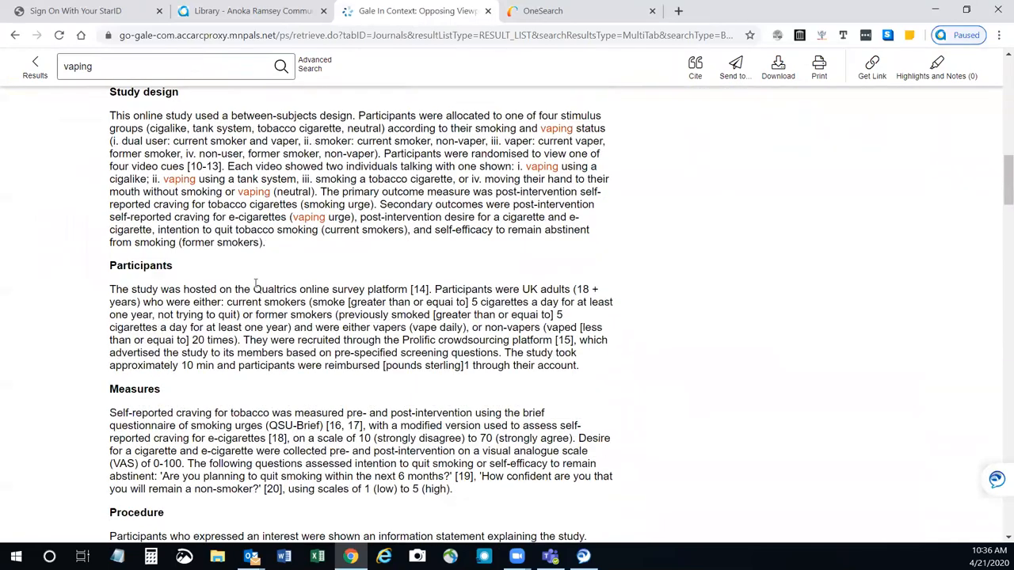
scroll("down", 3)
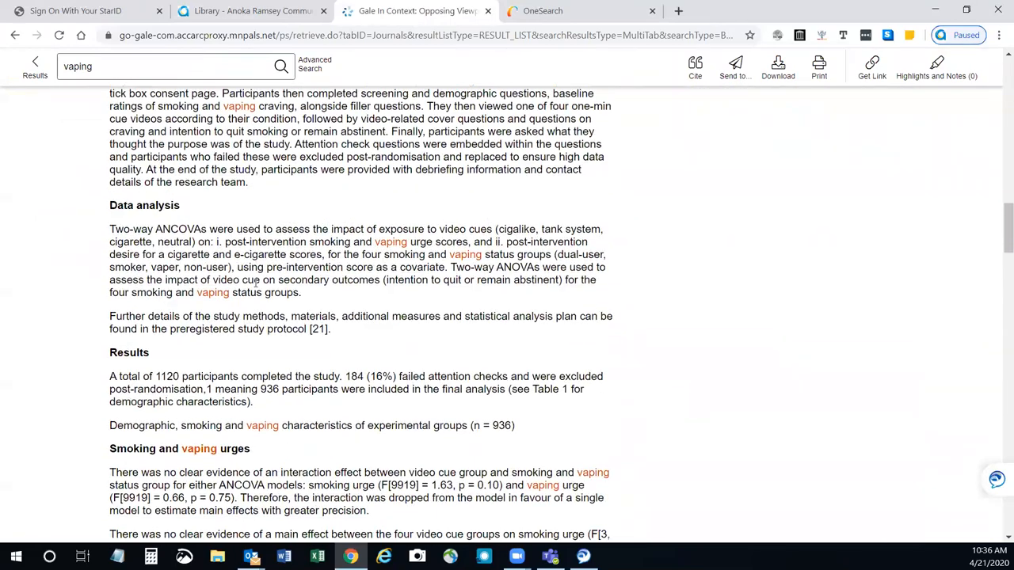
scroll("up", 3)
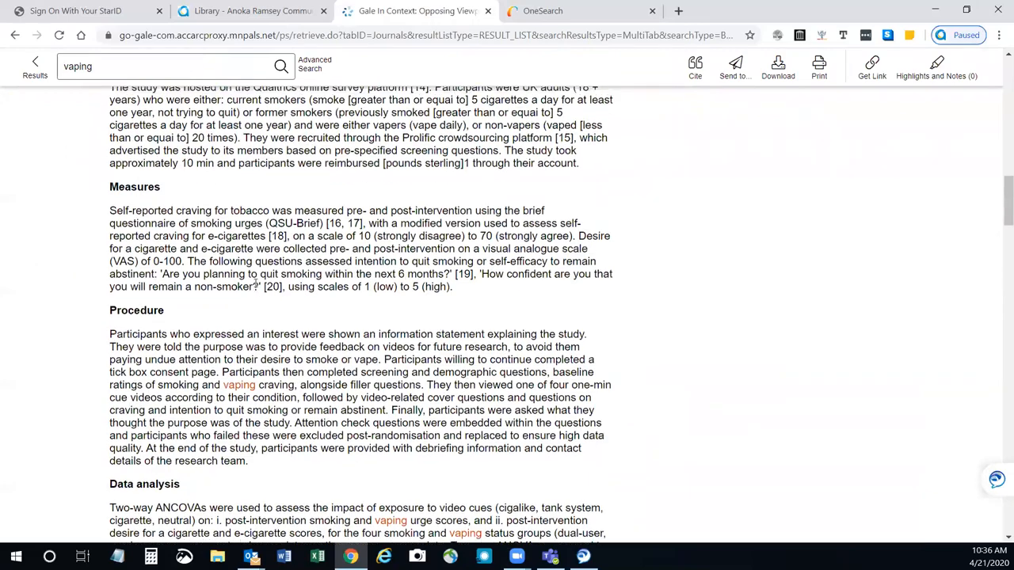
scroll("up", 3)
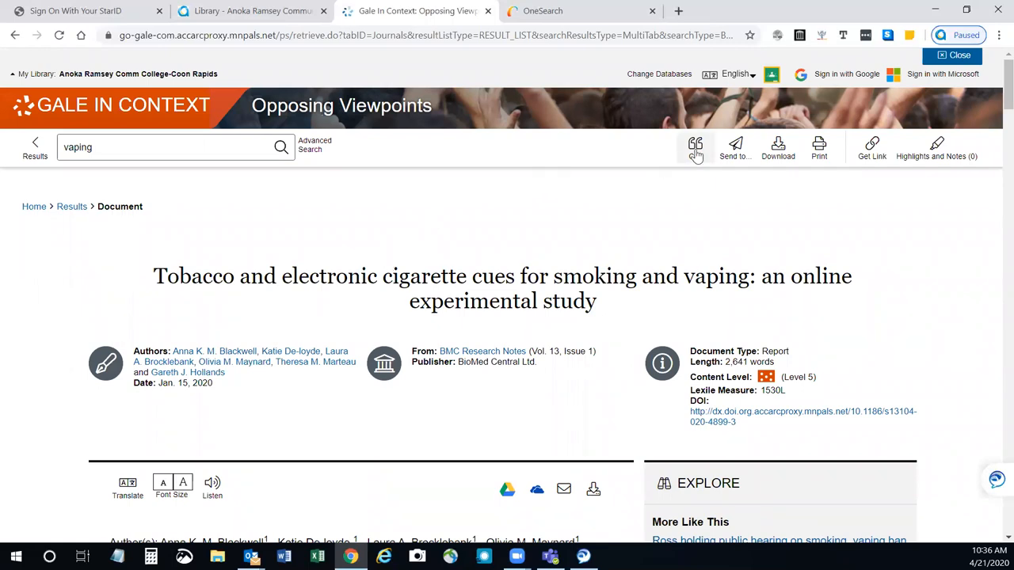
left_click(694, 144)
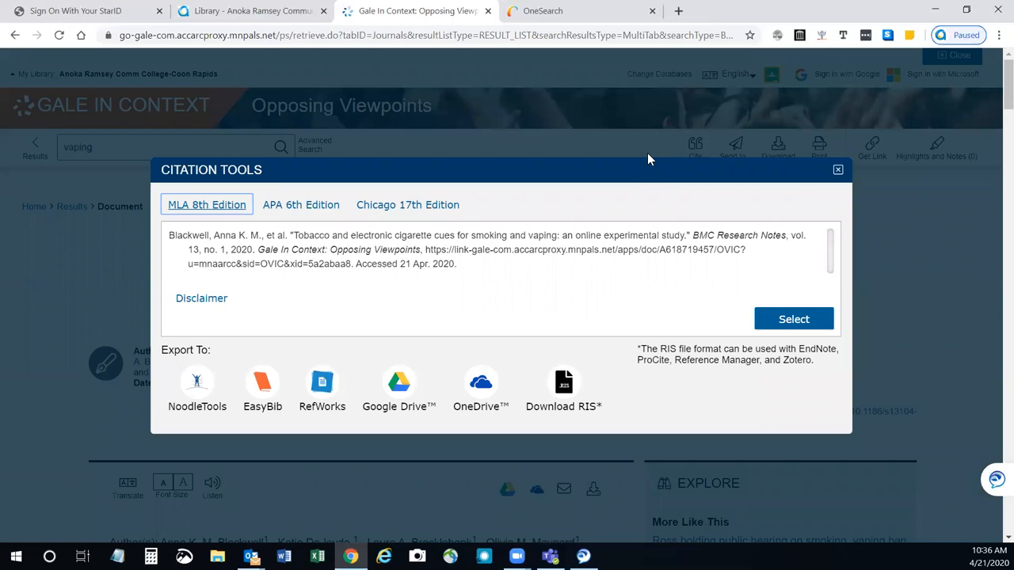
mouse_move(377, 193)
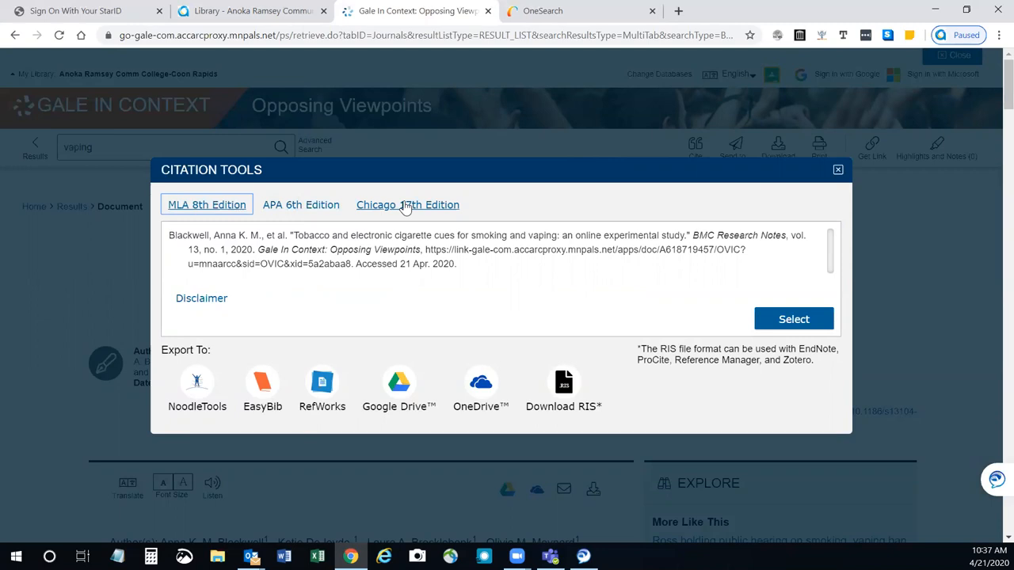
left_click(838, 169)
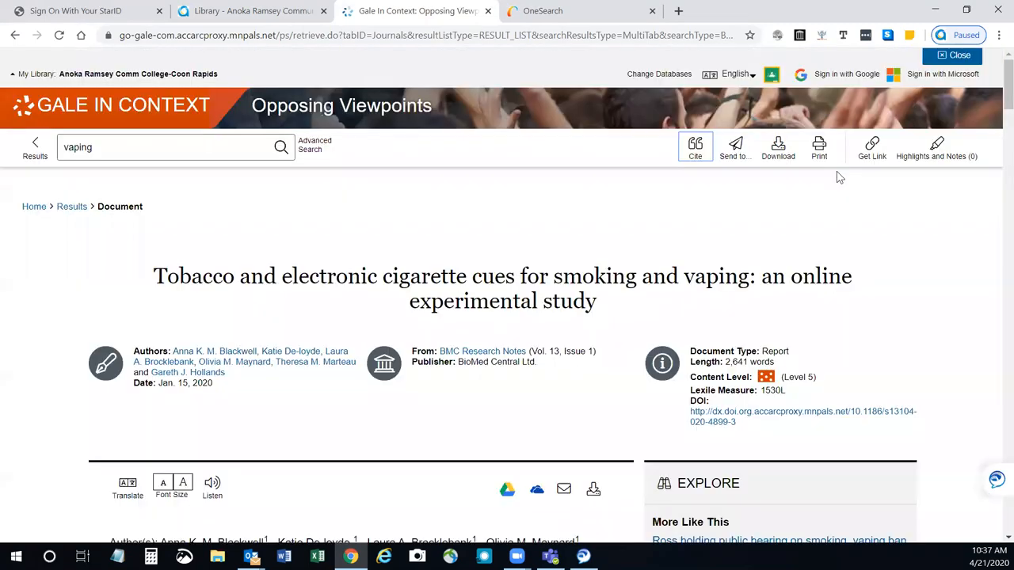
mouse_move(735, 146)
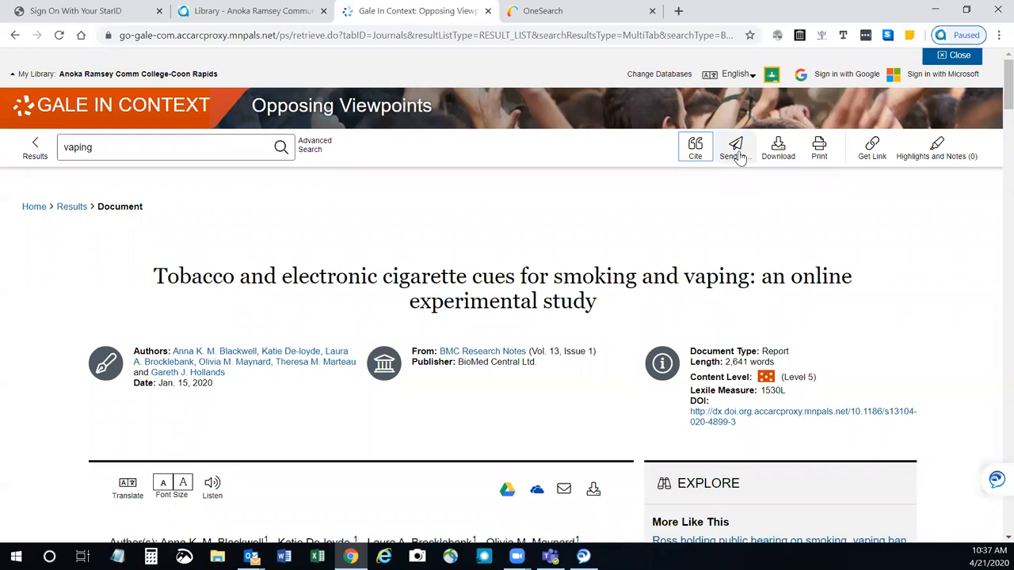
Choose Email from the Send To options for the article.
left_click(733, 146)
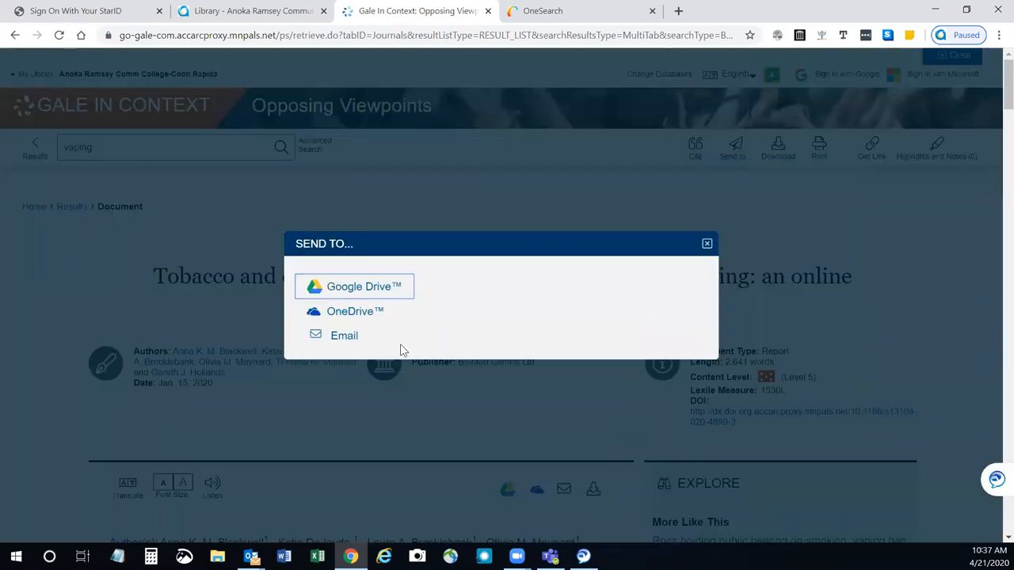
left_click(343, 336)
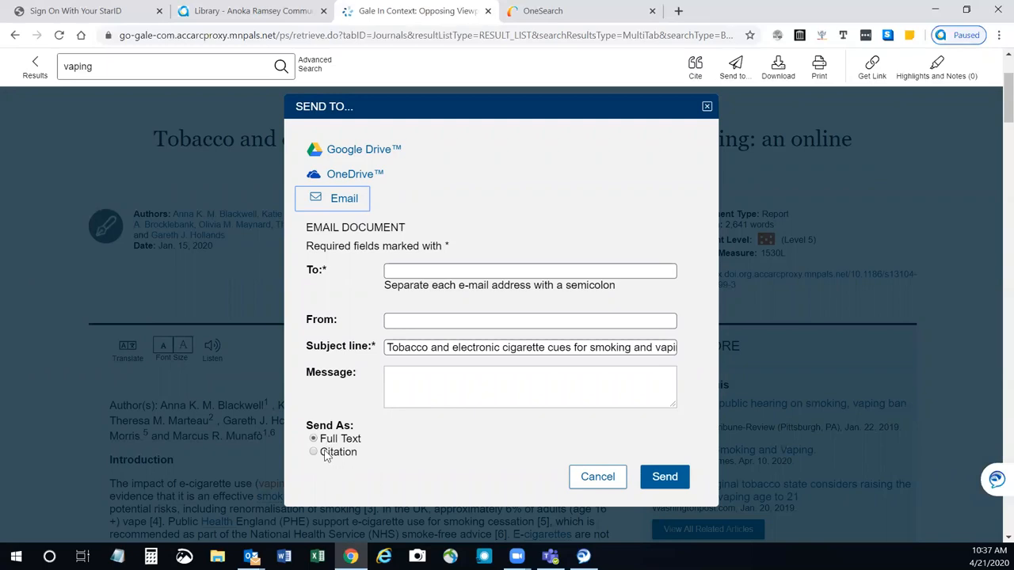
mouse_move(359, 430)
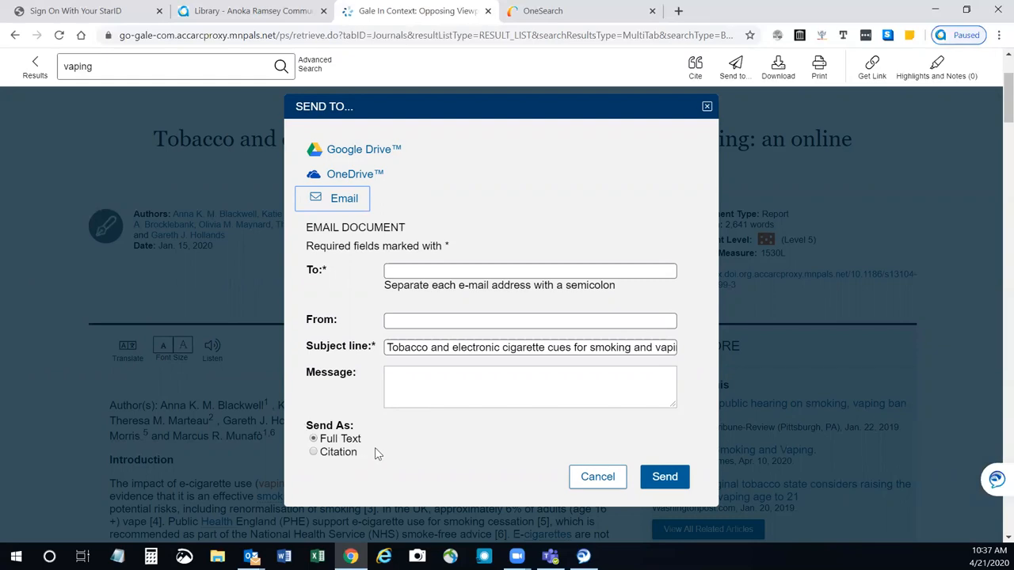
mouse_move(484, 472)
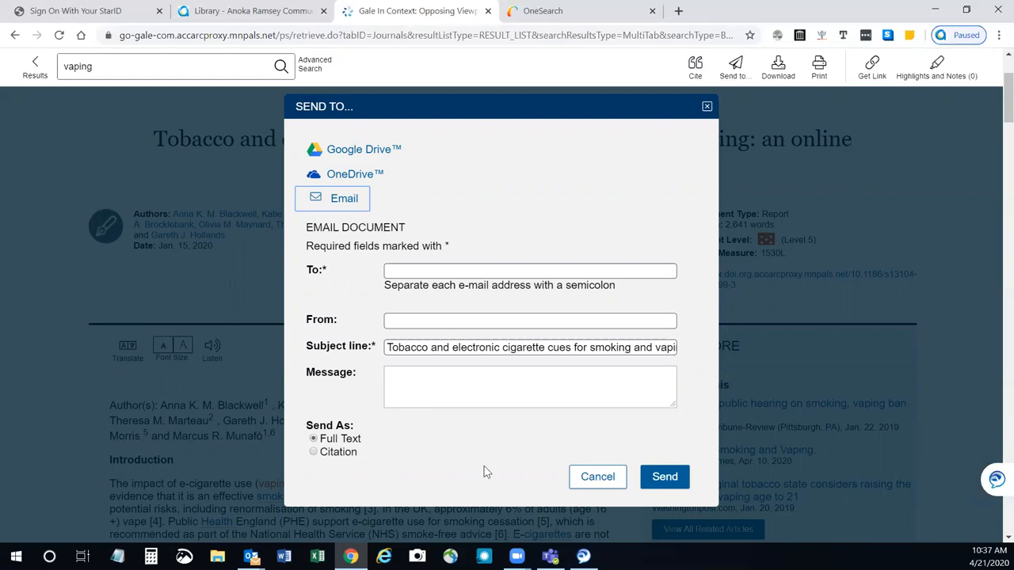
mouse_move(706, 106)
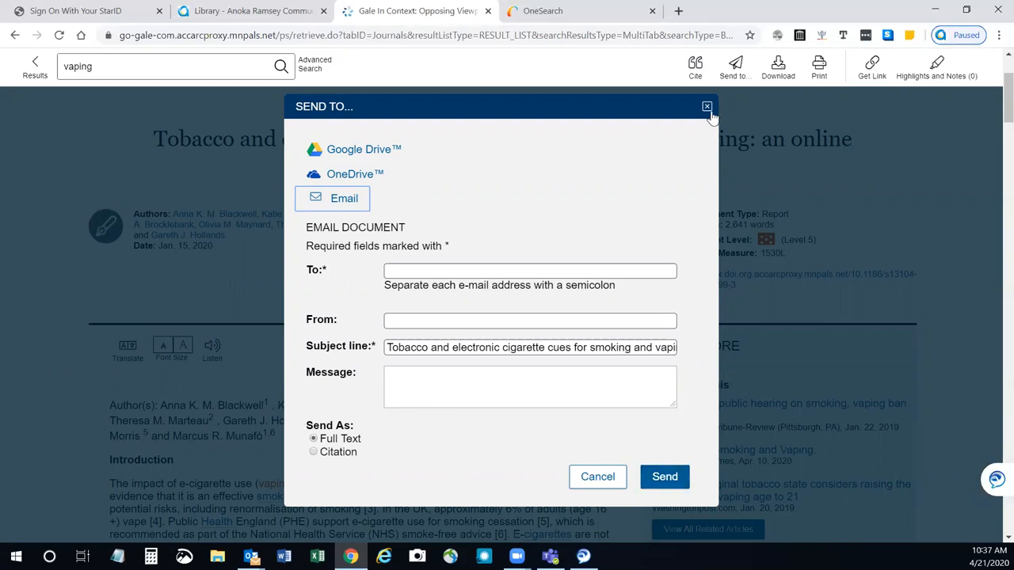
mouse_move(706, 106)
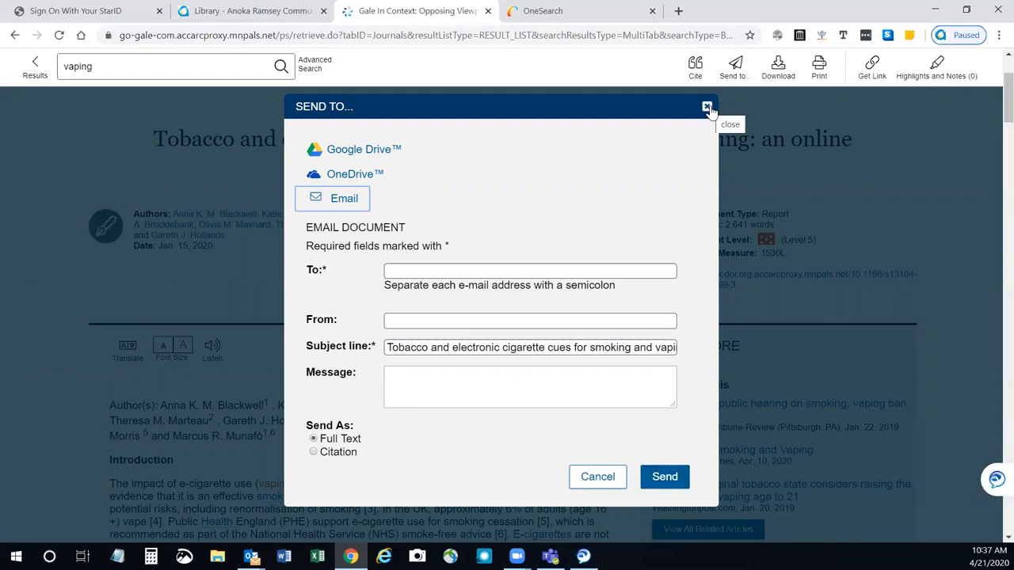
Close the email form without sending, returning to the article.
left_click(706, 106)
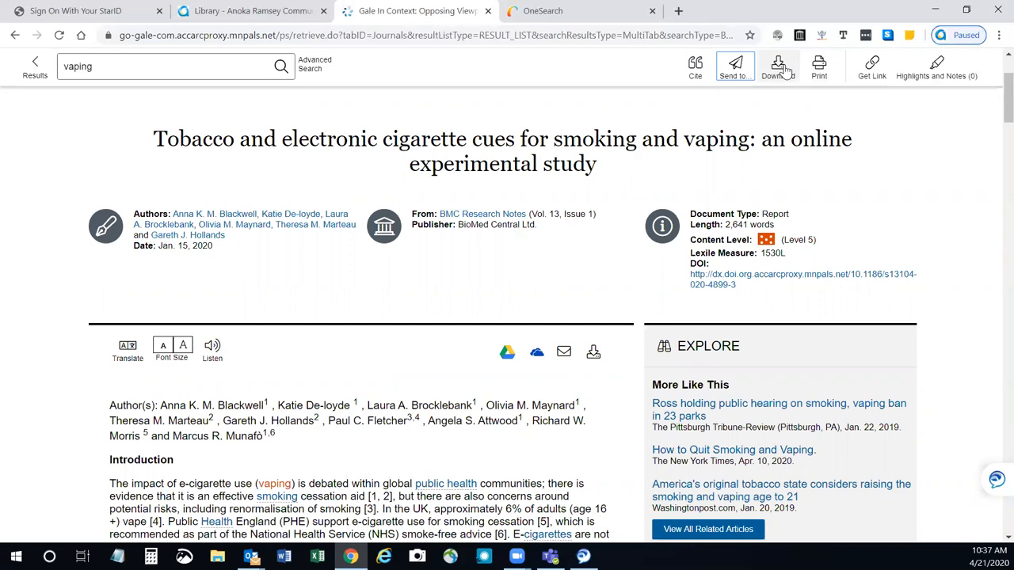
mouse_move(430, 138)
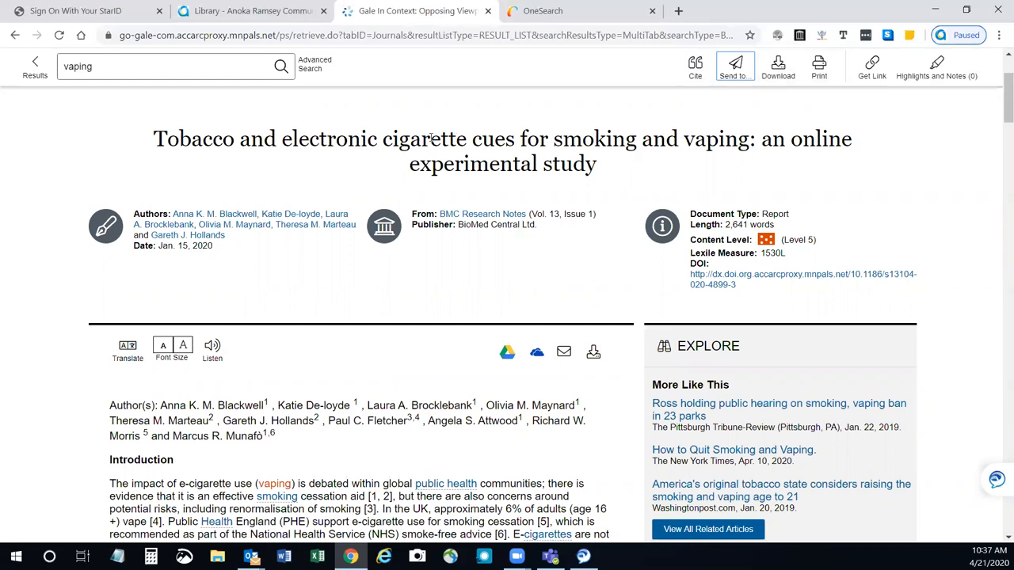